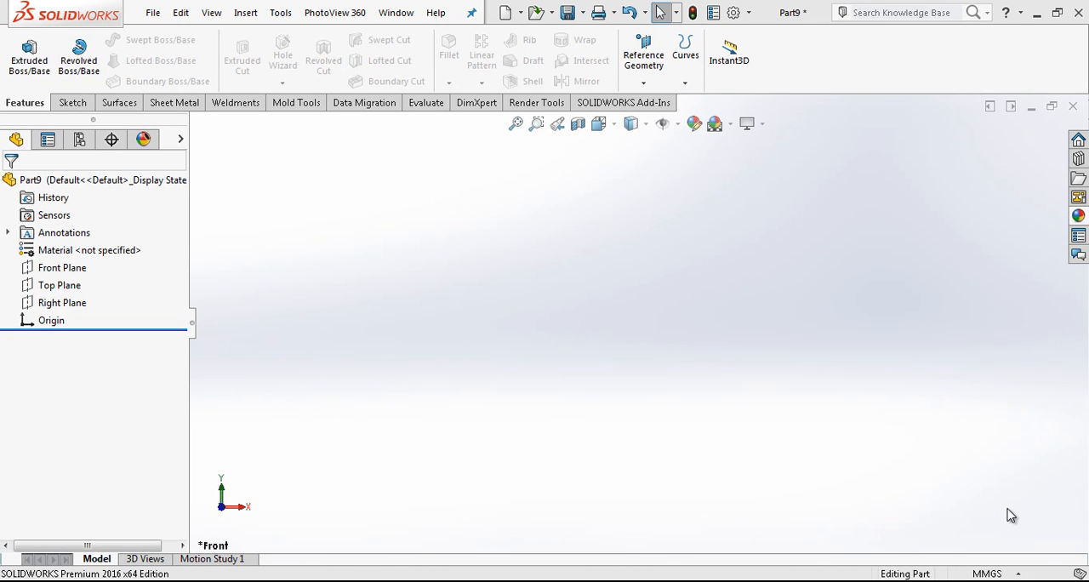
{"action": "mouse_move", "coordinate": [1004, 494]}
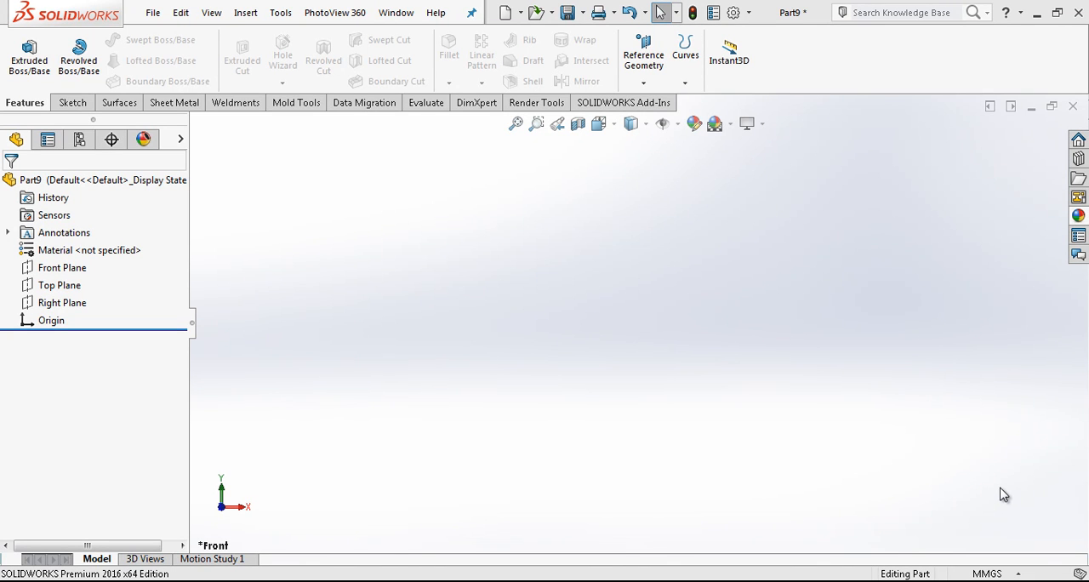
{"action": "mouse_move", "coordinate": [248, 299]}
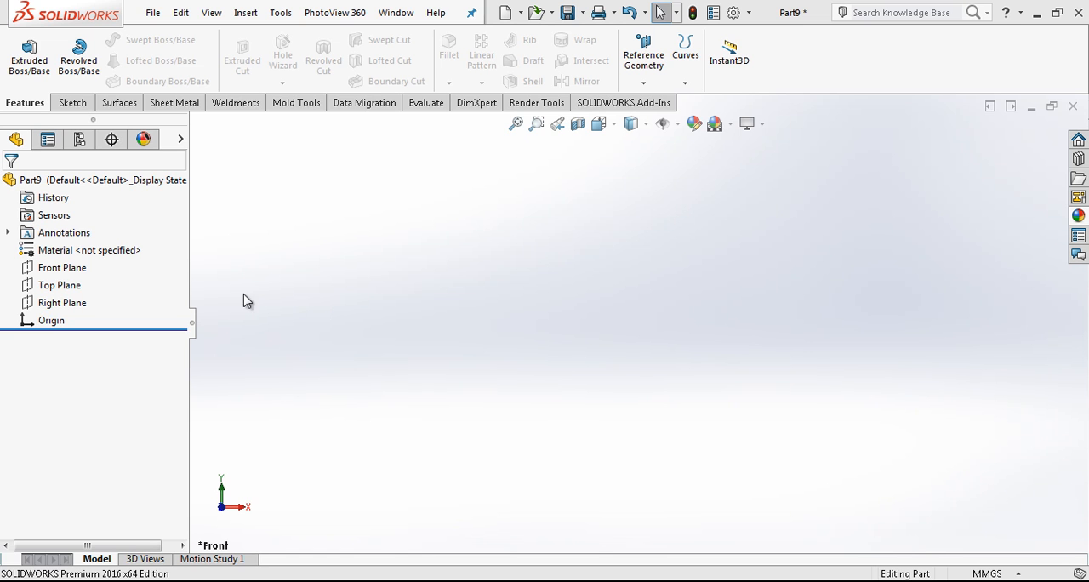
- Sketch a dimensioned circle centred on the origin on the Front Plane and extrude it into a long shaft
{"action": "left_click", "coordinate": [61, 267]}
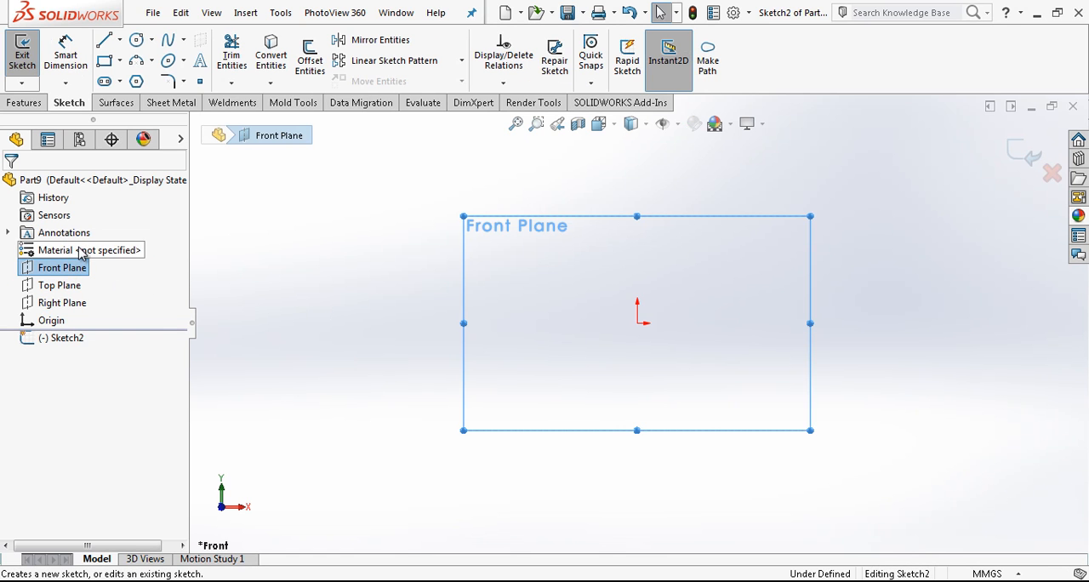
{"action": "left_click", "coordinate": [137, 39]}
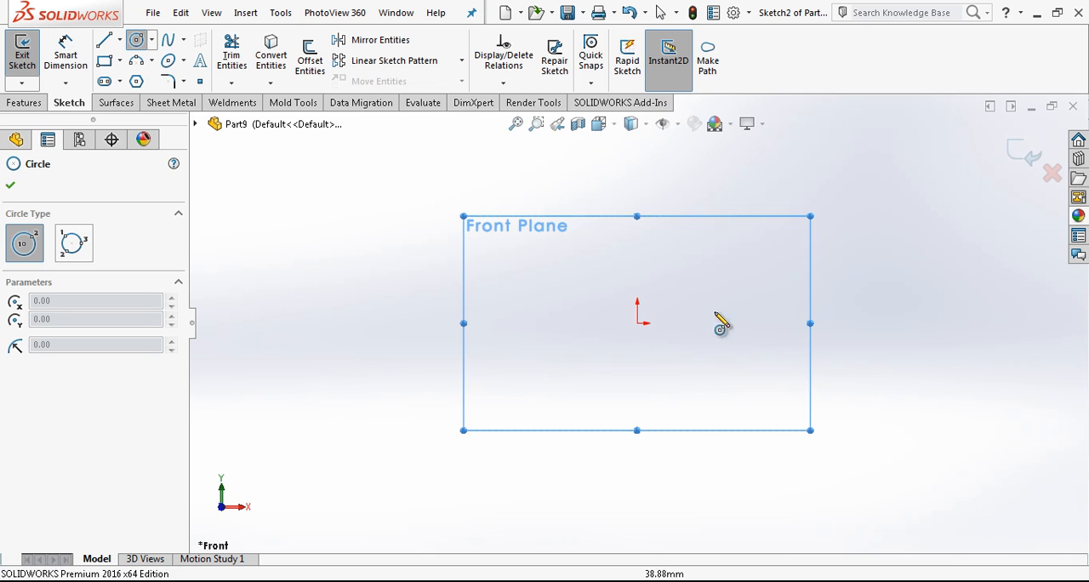
{"action": "left_click_drag", "start_coordinate": [636, 324], "coordinate": [708, 323]}
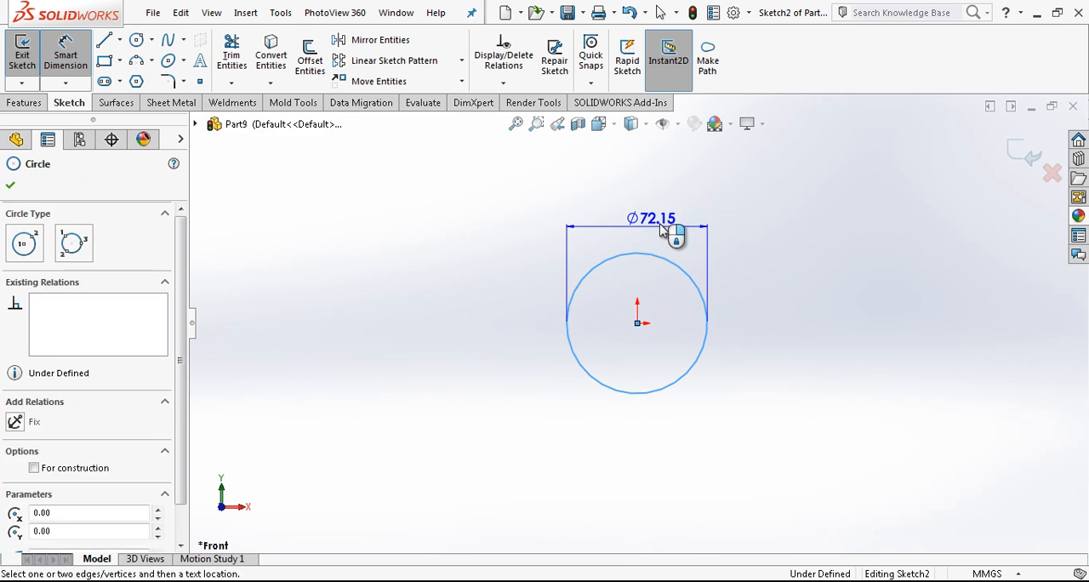
{"action": "left_click", "coordinate": [674, 235]}
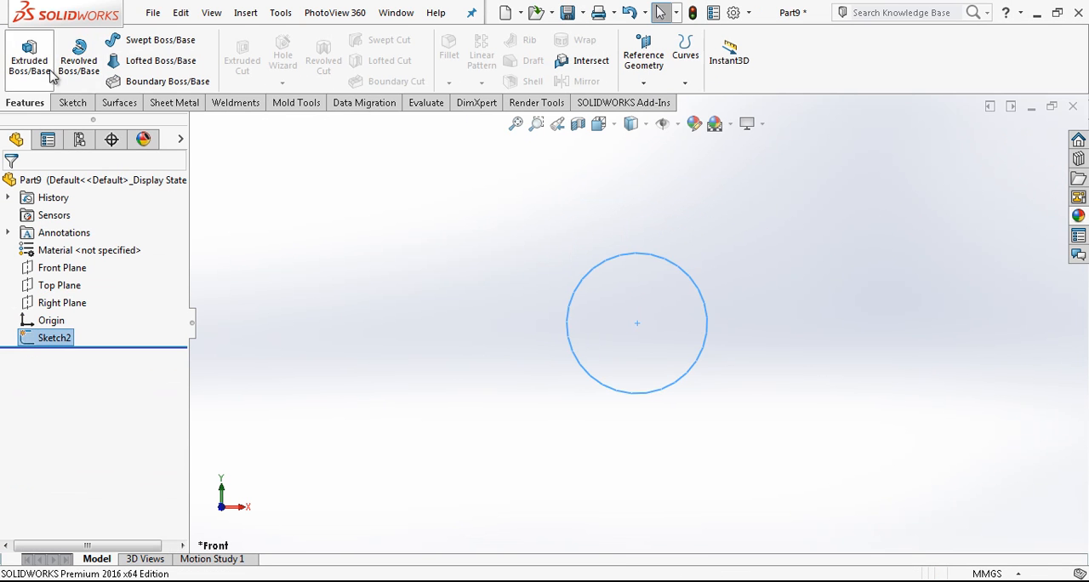
{"action": "left_click", "coordinate": [29, 54]}
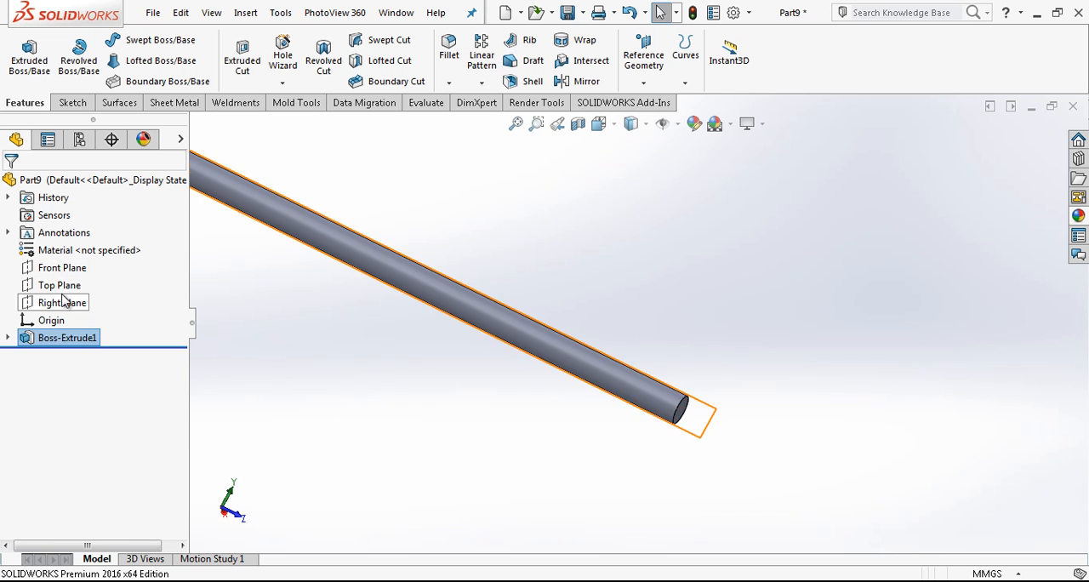
- Sketch the L-shaped nut profile on the Right Plane with dimensions 45, 15, 40, 18, 80 and a centerline axis
{"action": "left_click", "coordinate": [61, 303]}
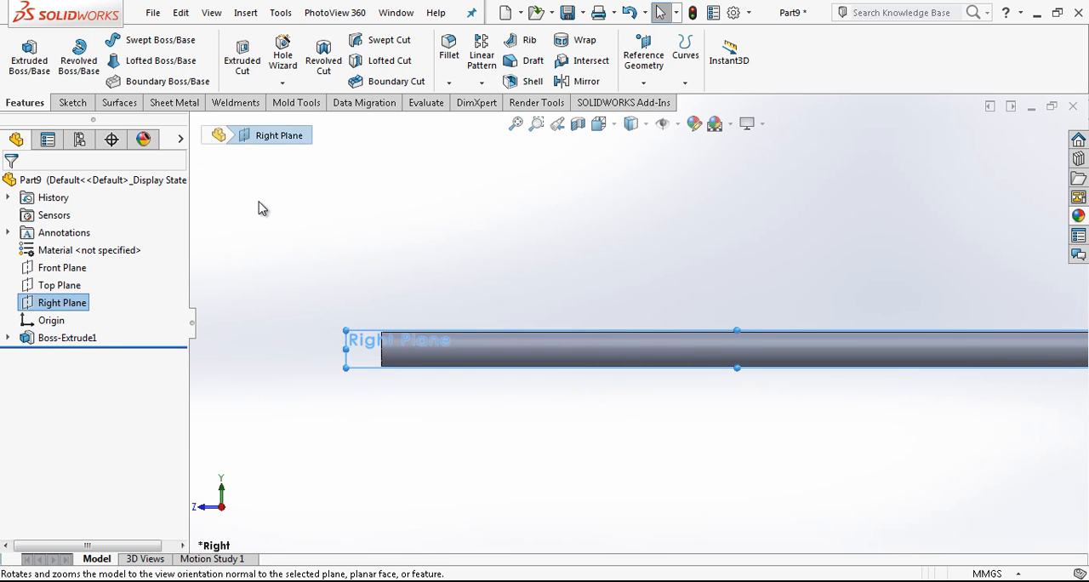
{"action": "left_click", "coordinate": [68, 102]}
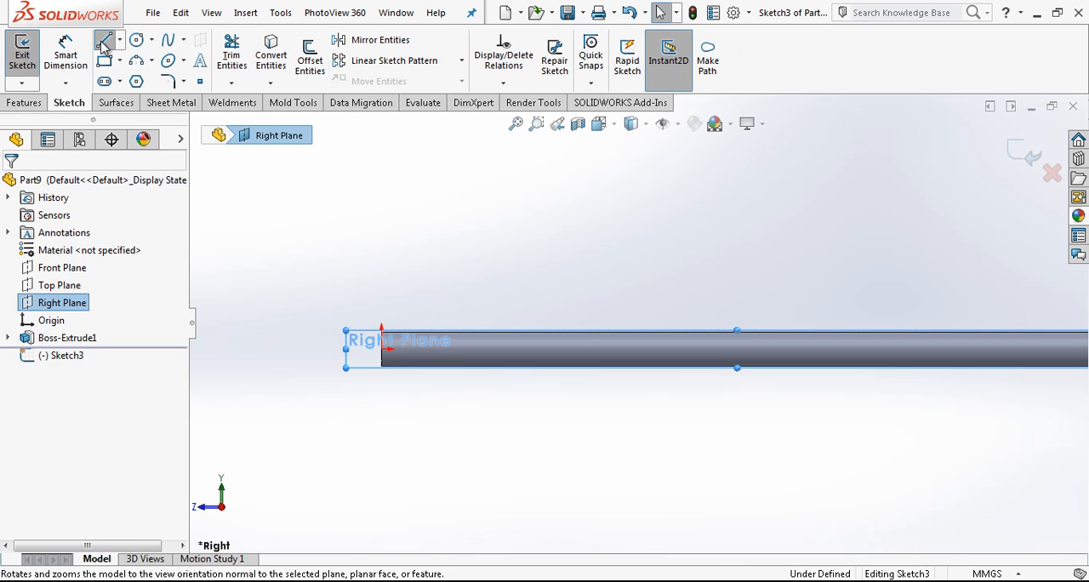
{"action": "left_click", "coordinate": [103, 41]}
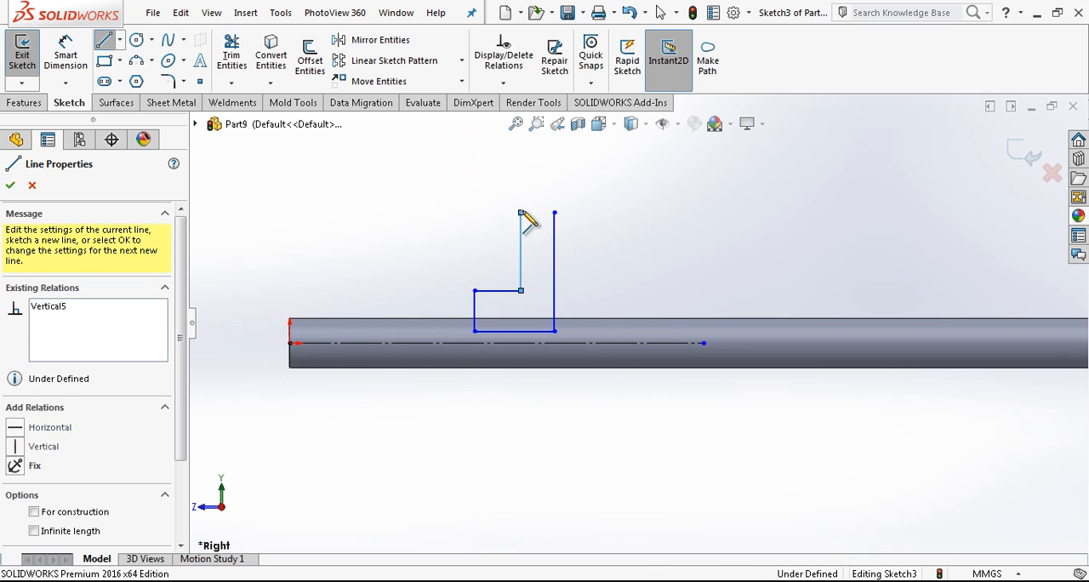
{"action": "left_click", "coordinate": [10, 186]}
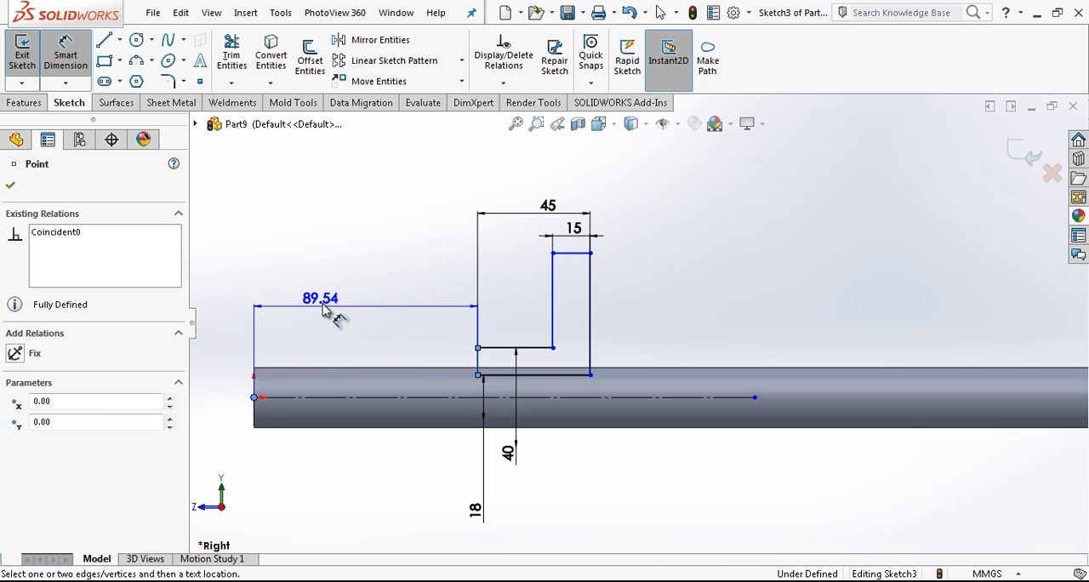
{"action": "left_click", "coordinate": [319, 299]}
{"action": "type", "text": "80"}
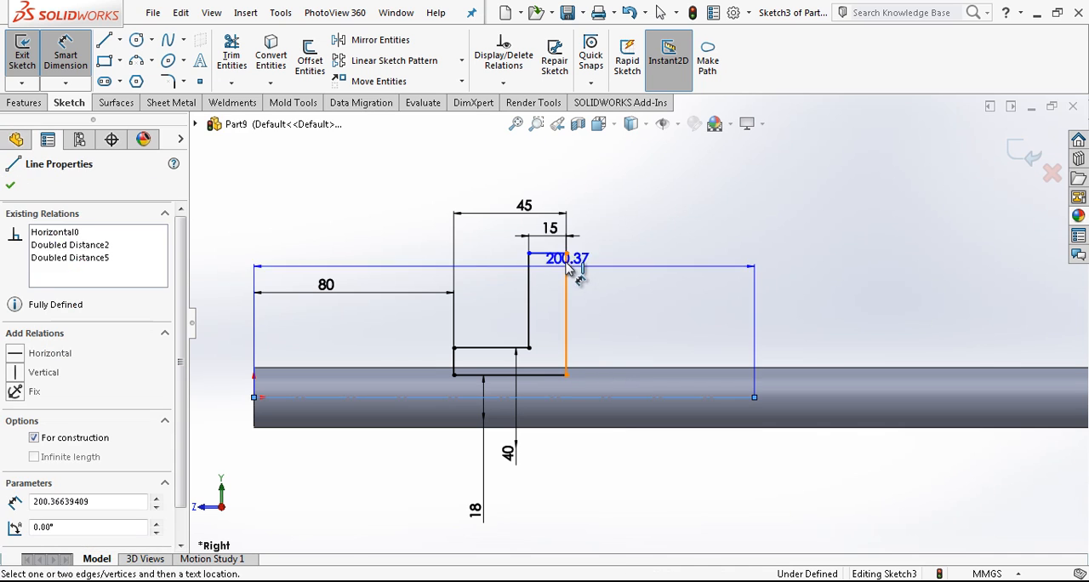
{"action": "left_click", "coordinate": [565, 257]}
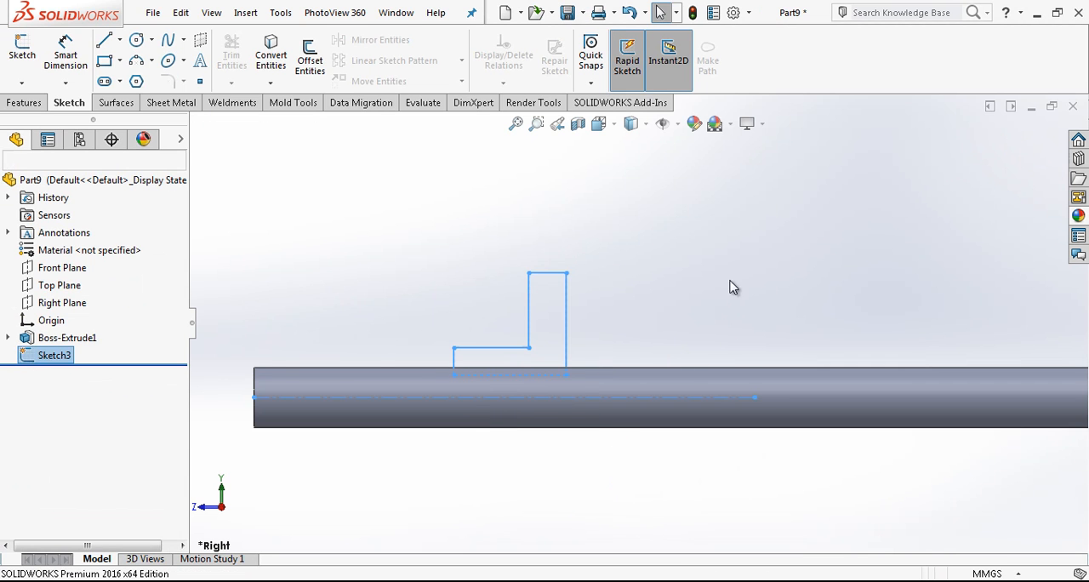
- Revolve the stepped profile about the centerline into a flanged nut and give Revolve1 its own colour
{"action": "left_click", "coordinate": [24, 102]}
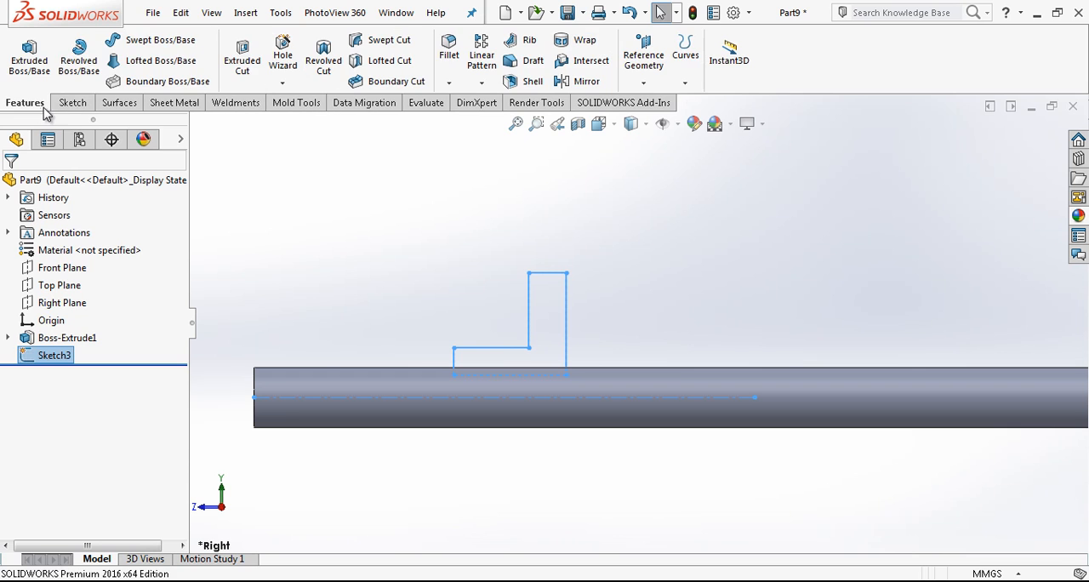
{"action": "left_click", "coordinate": [78, 51]}
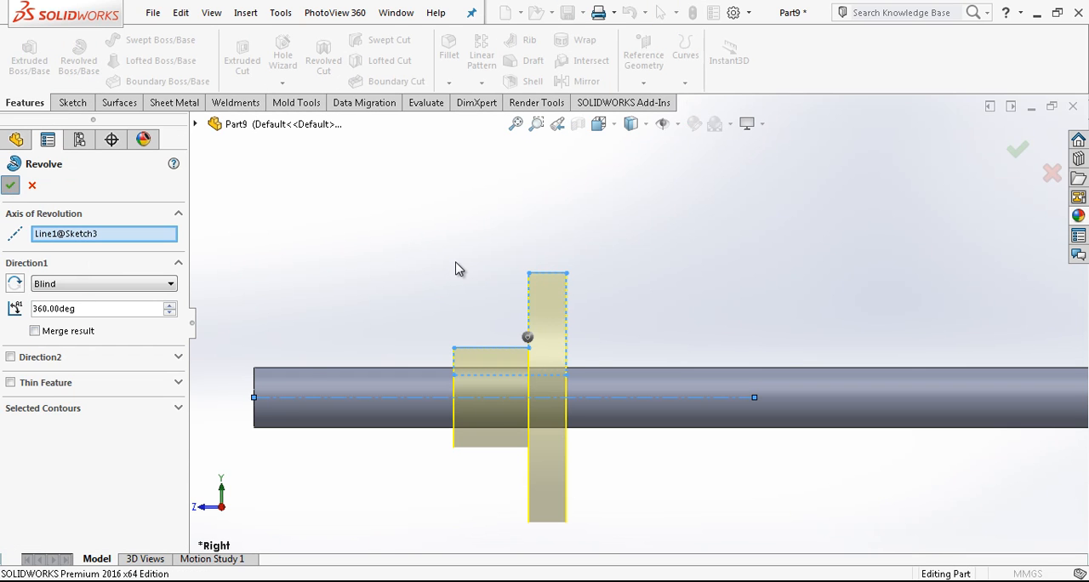
{"action": "left_click", "coordinate": [10, 186]}
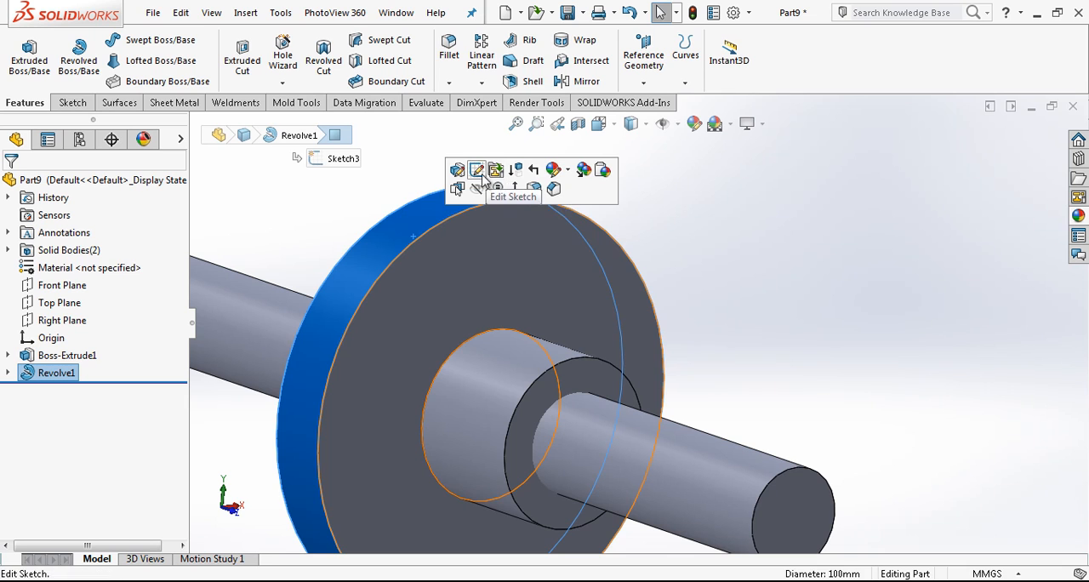
{"action": "left_click", "coordinate": [477, 171]}
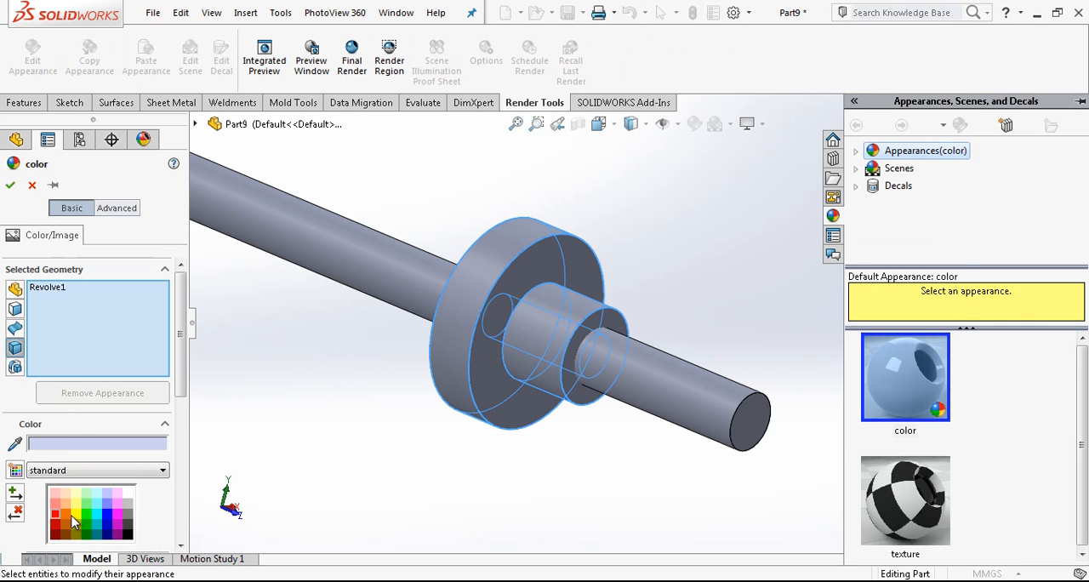
{"action": "left_click", "coordinate": [72, 507]}
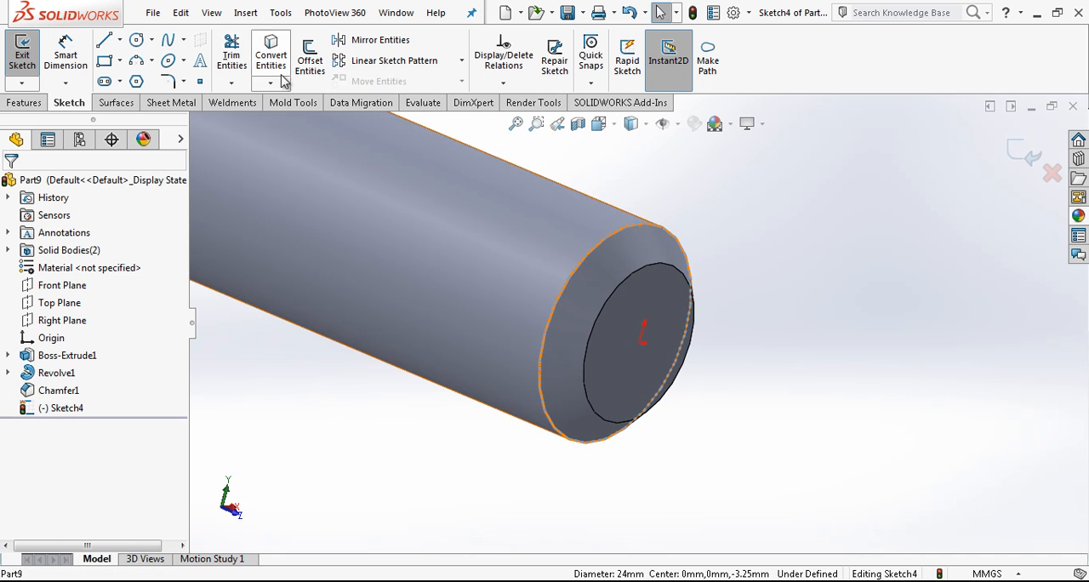
- Convert the shaft end edge to a circle and create a 24 mm pitch helix along the shaft from it
{"action": "left_click", "coordinate": [22, 51]}
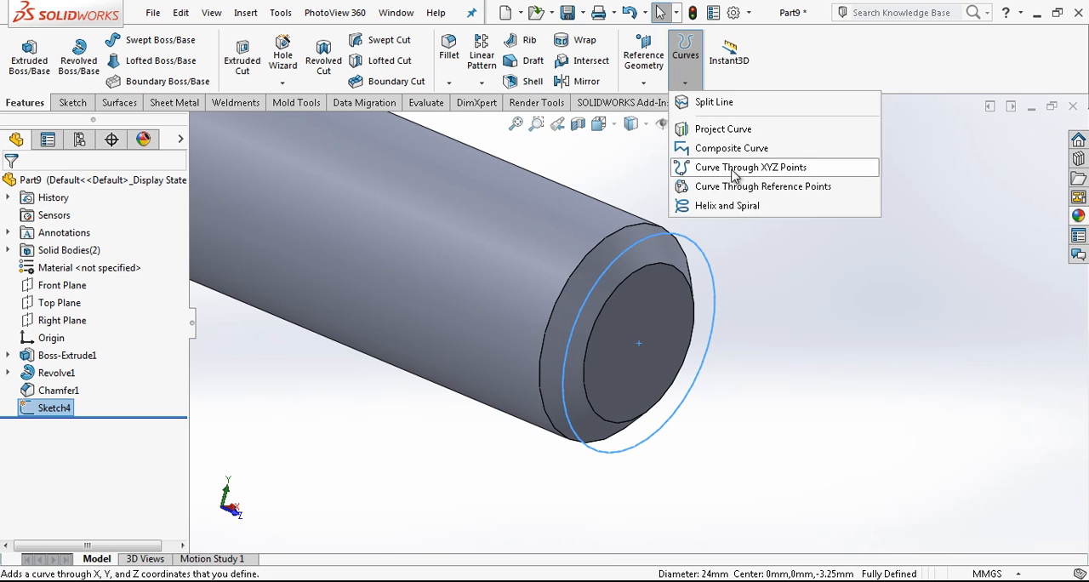
{"action": "left_click", "coordinate": [729, 206]}
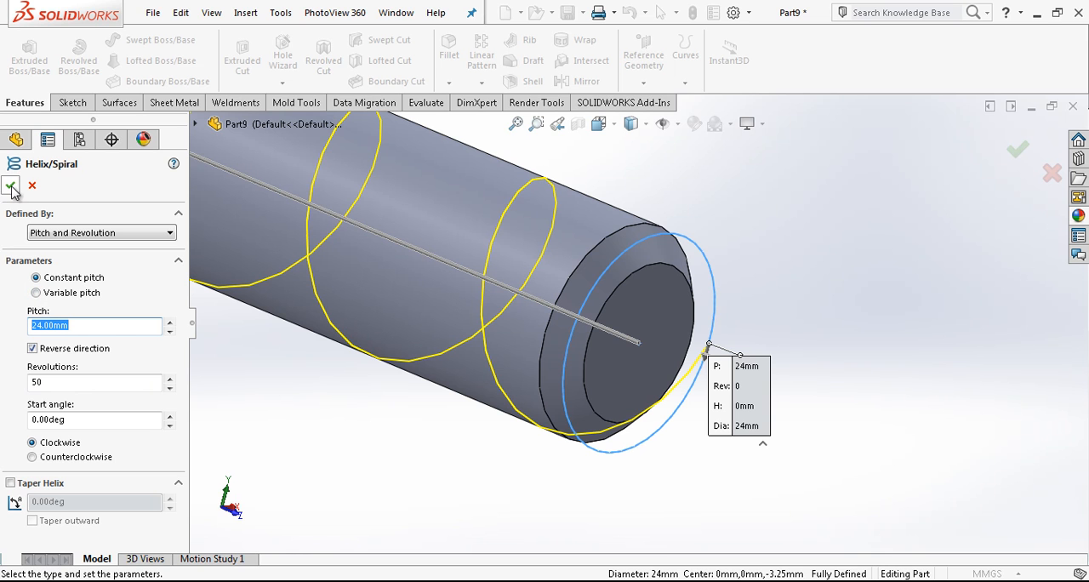
{"action": "left_click", "coordinate": [94, 381]}
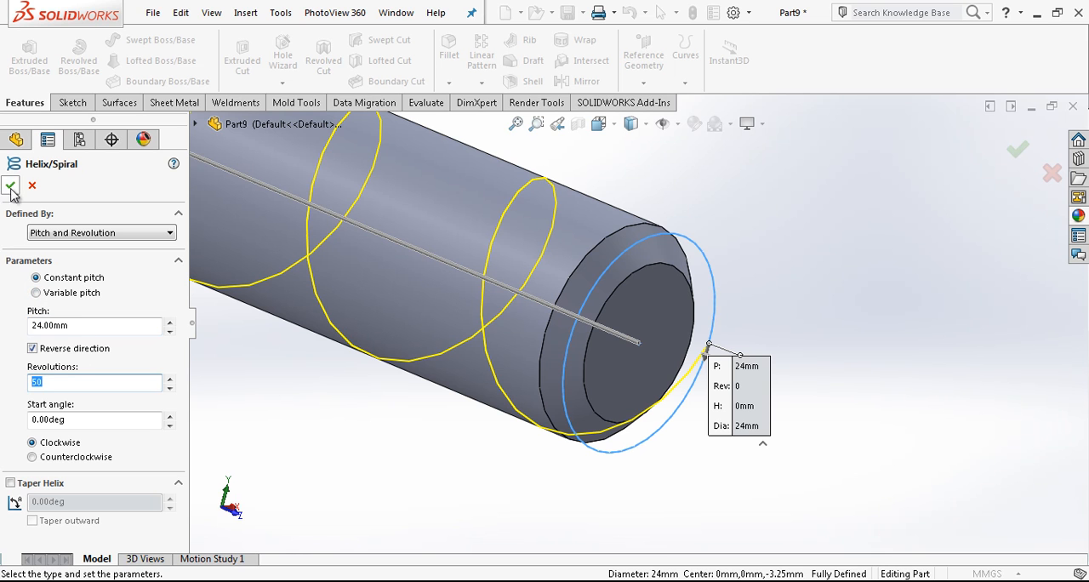
{"action": "left_click", "coordinate": [12, 186]}
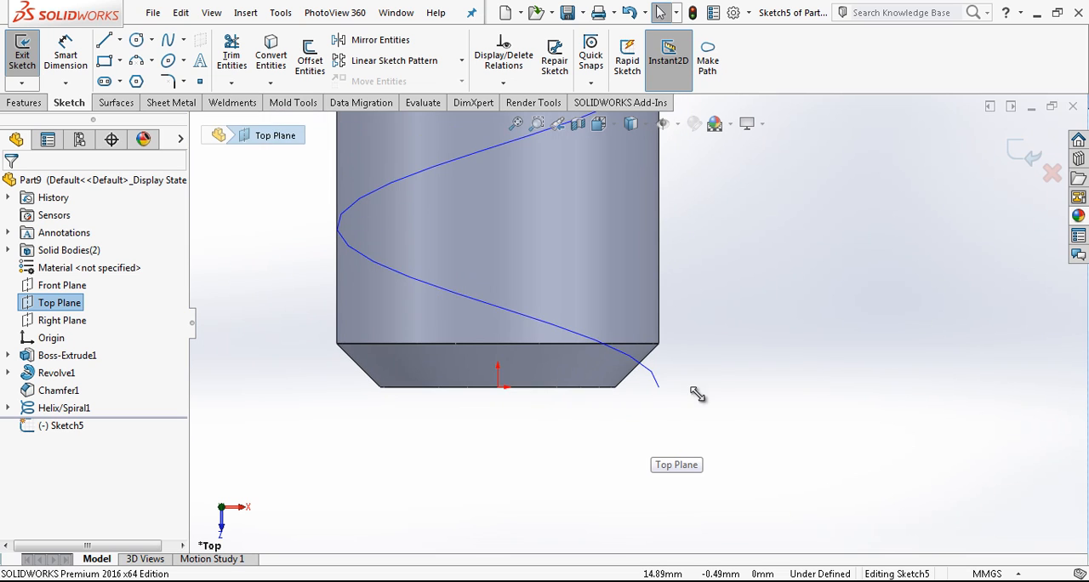
- Draw a centre rectangle at the helix start as the 3 mm square thread profile and finish the sketch
{"action": "left_click", "coordinate": [129, 61]}
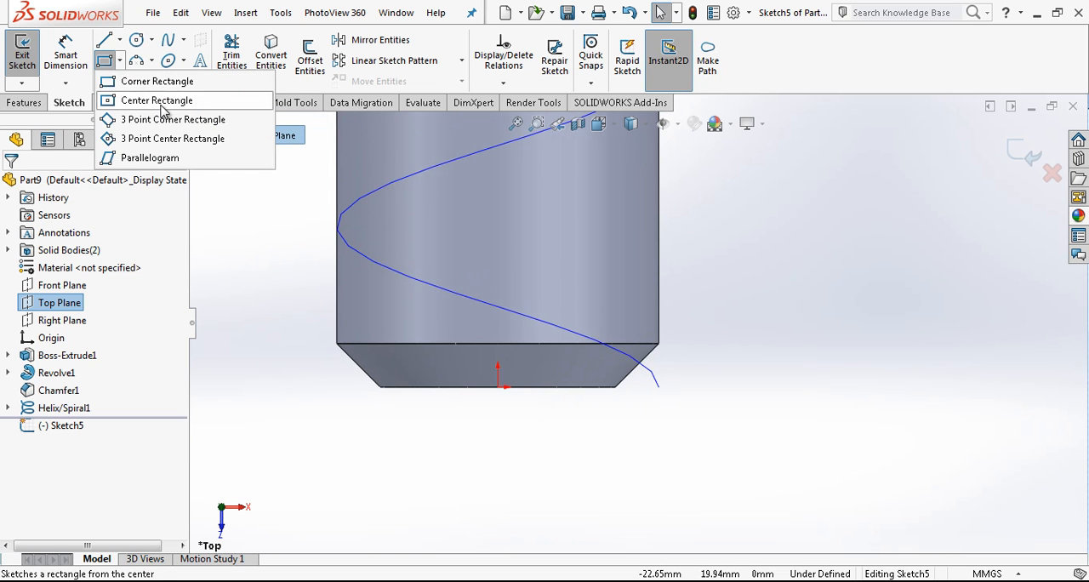
{"action": "left_click", "coordinate": [156, 98]}
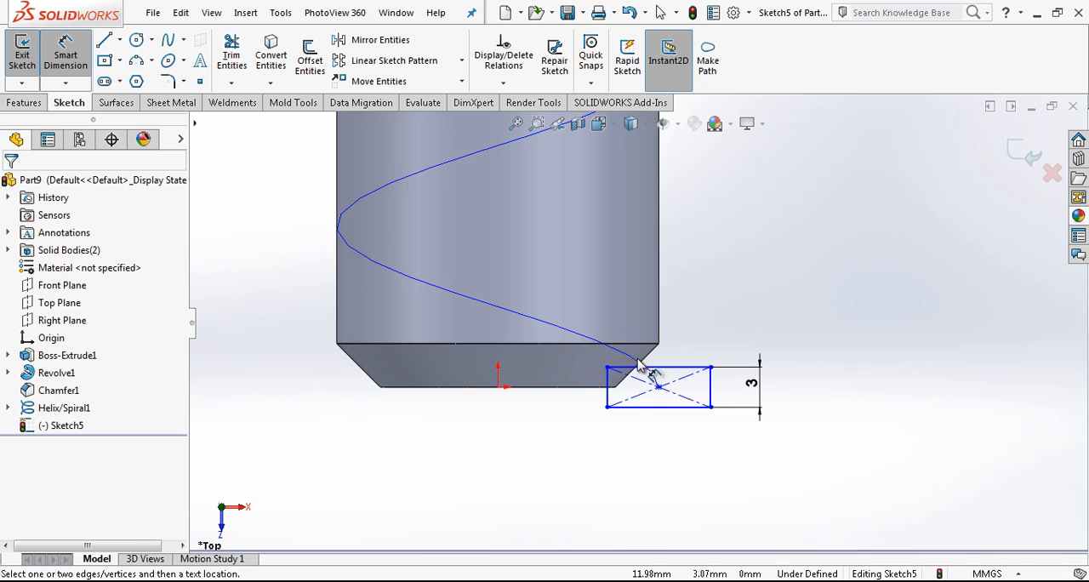
{"action": "left_click", "coordinate": [105, 40]}
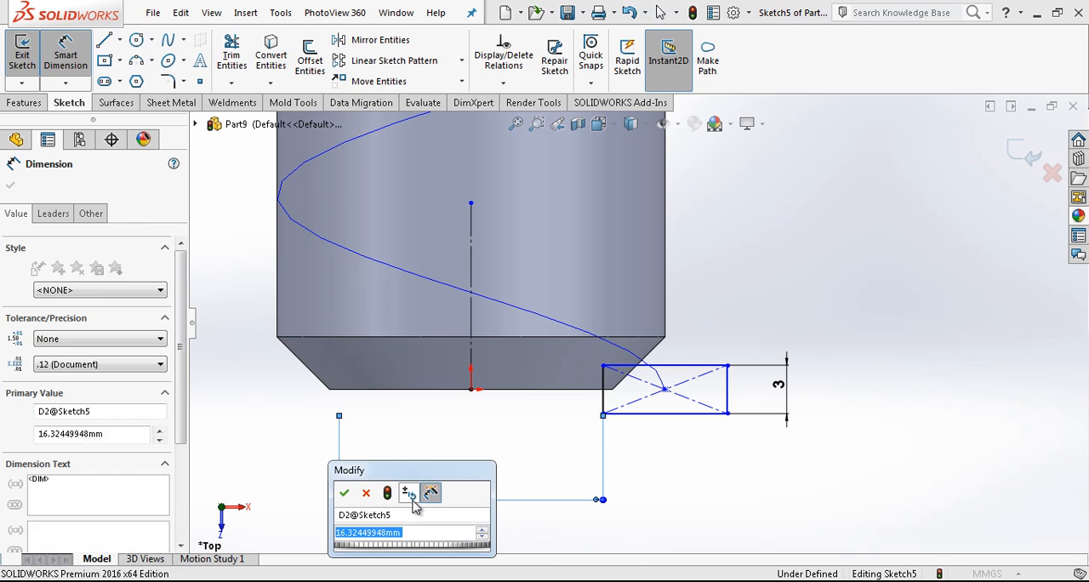
{"action": "mouse_move", "coordinate": [408, 493]}
{"action": "type", "text": "18"}
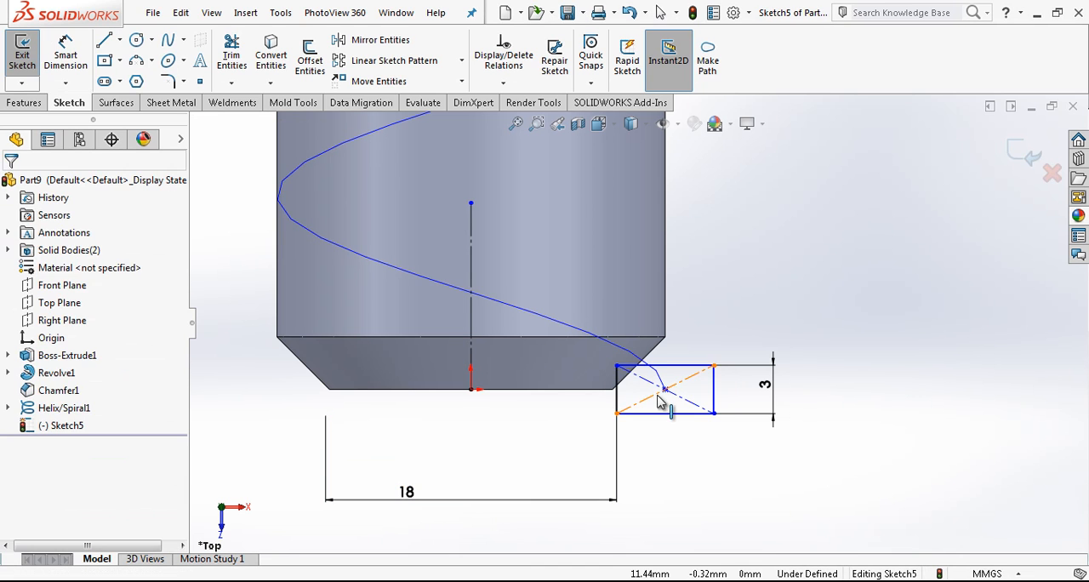
{"action": "left_click", "coordinate": [666, 400]}
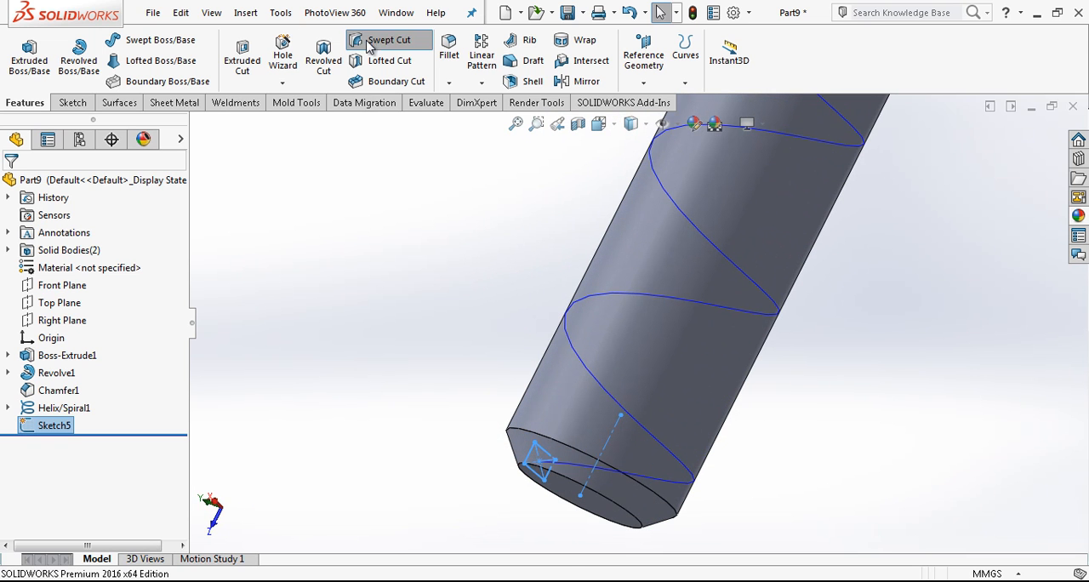
- Sweep-cut Sketch5 along Helix/Spiral1 to carve the square thread groove down the shaft
{"action": "left_click", "coordinate": [388, 41]}
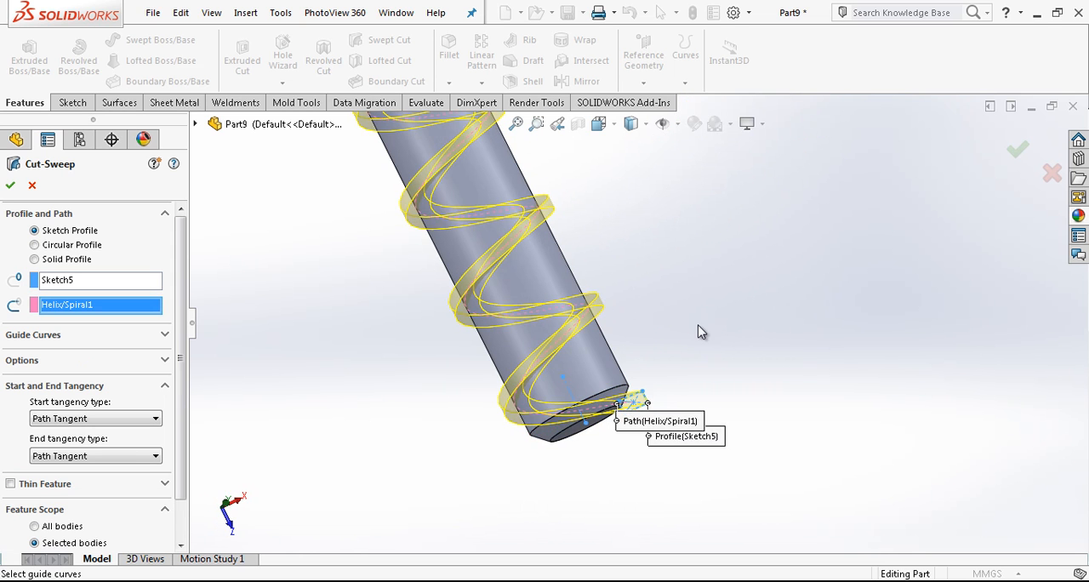
{"action": "left_click", "coordinate": [11, 186]}
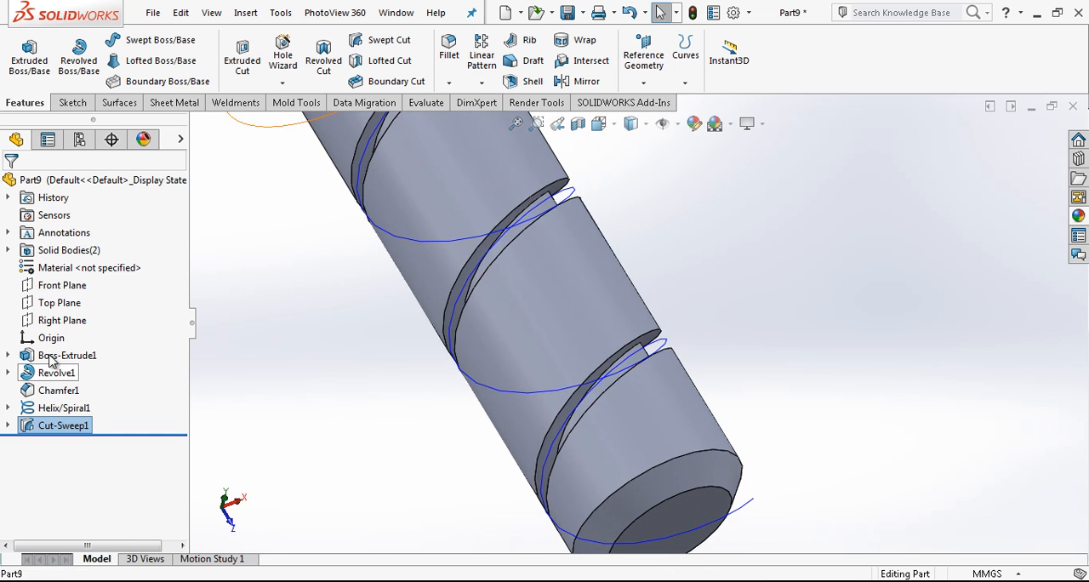
- Circular-pattern Cut-Sweep1 about the shaft edge, 4 instances over 360°, for a multi-start thread
{"action": "left_click", "coordinate": [480, 81]}
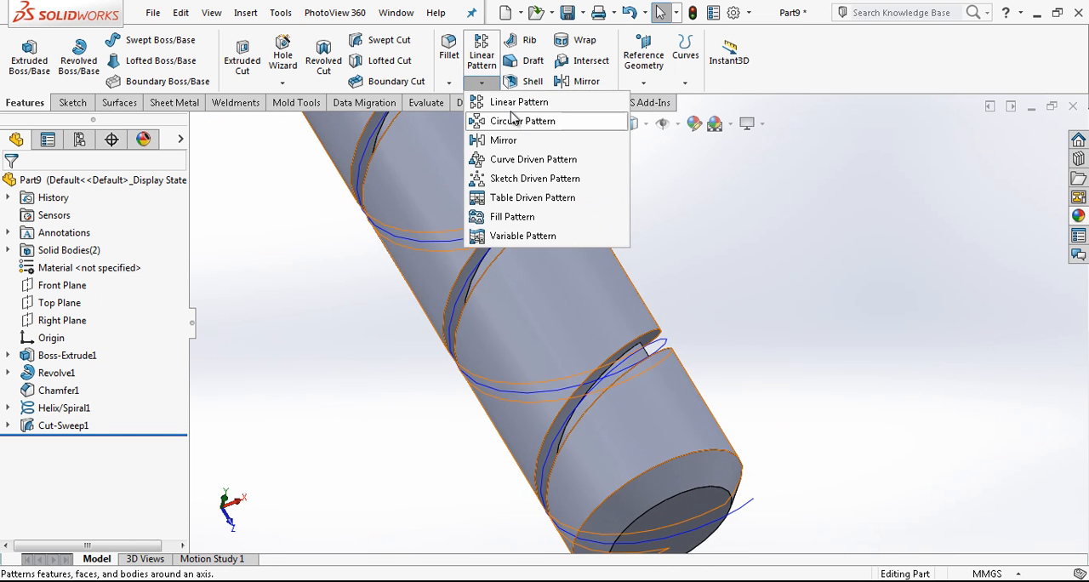
{"action": "left_click", "coordinate": [523, 119]}
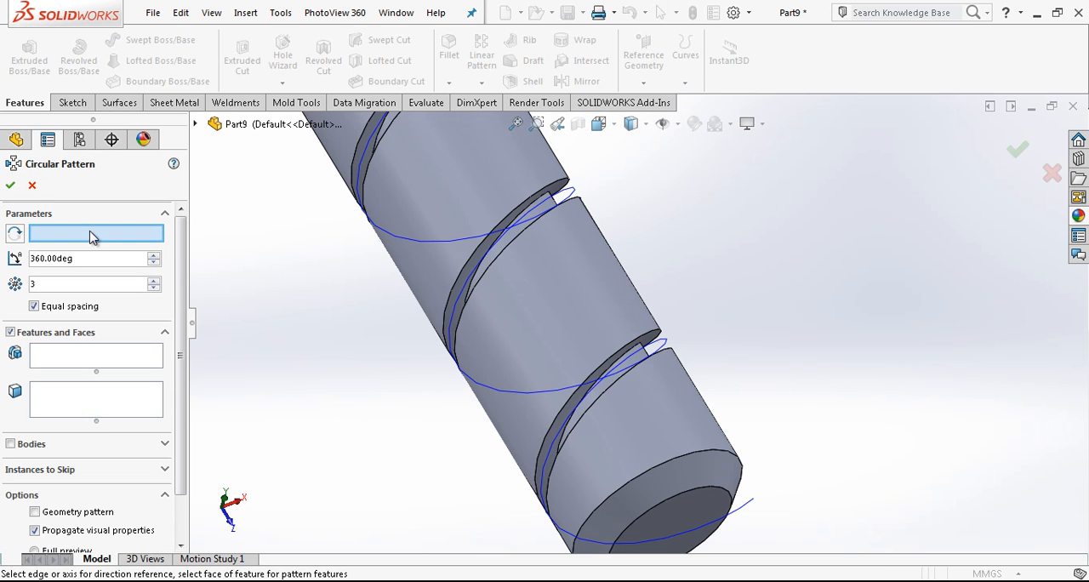
{"action": "left_click", "coordinate": [656, 466]}
{"action": "type", "text": "4"}
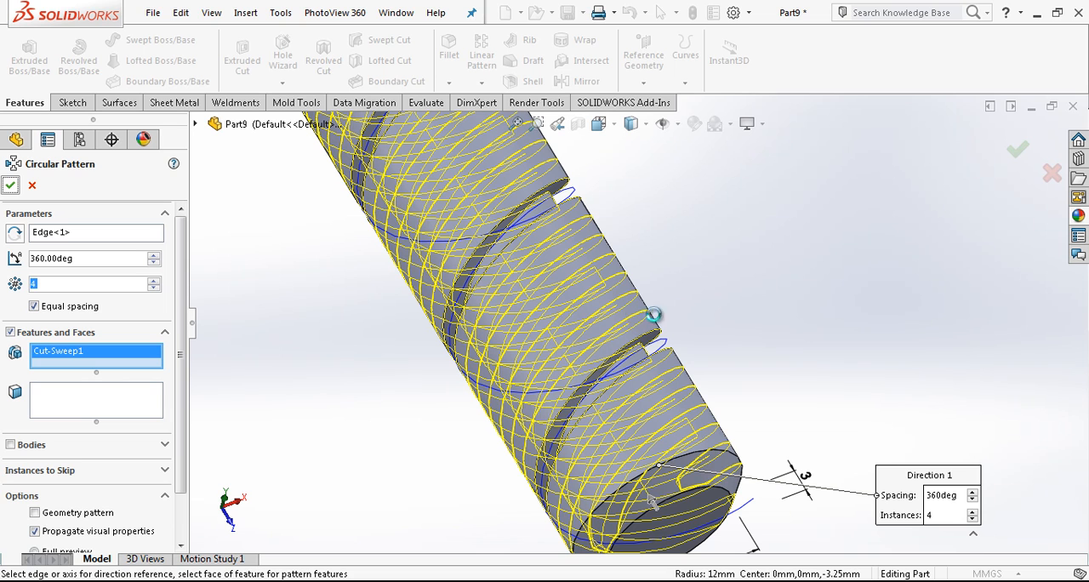
{"action": "mouse_move", "coordinate": [626, 262]}
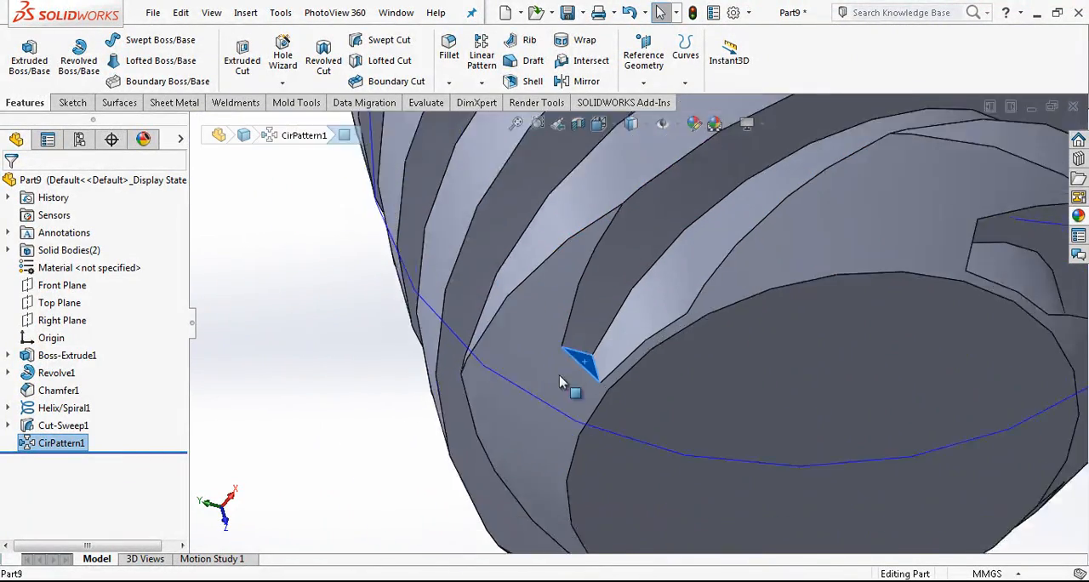
- Move Face with Offset 10 mm on the thread groove's end face so it runs out at the tip
{"action": "left_click", "coordinate": [245, 12]}
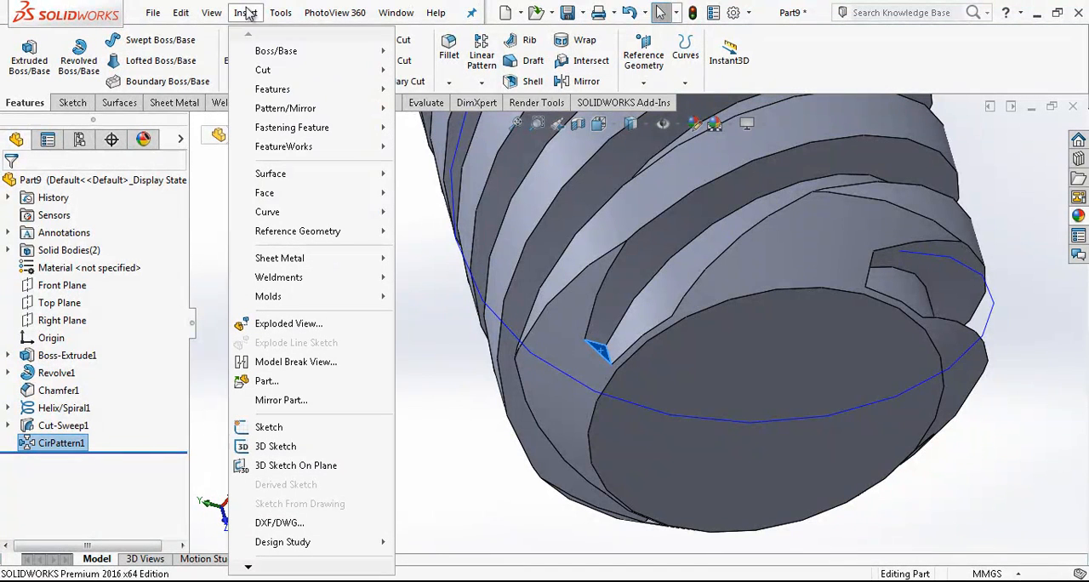
{"action": "left_click", "coordinate": [245, 12]}
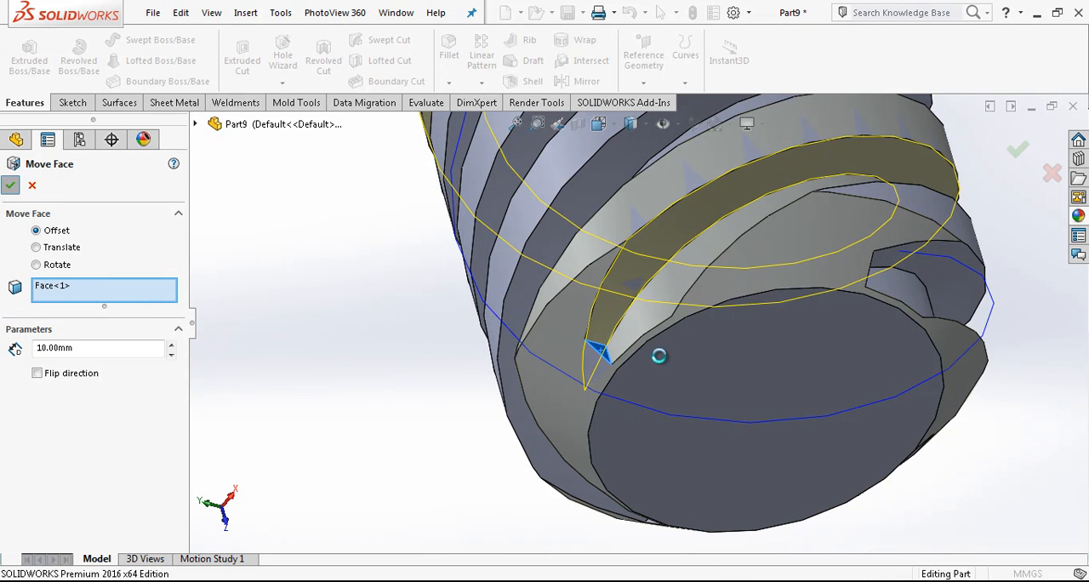
{"action": "left_click", "coordinate": [11, 186]}
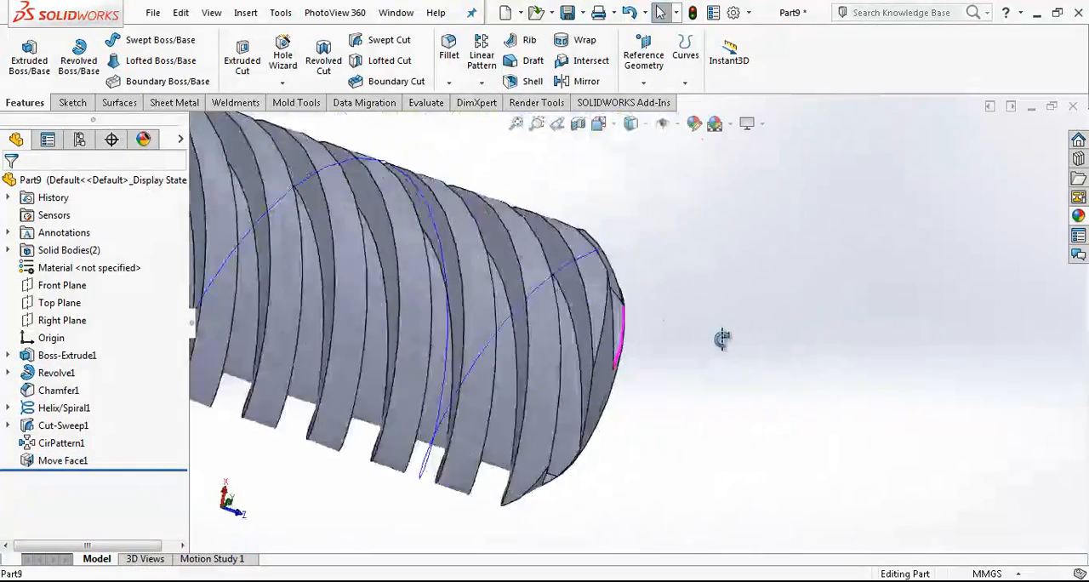
- Make a copy of the threaded shaft body with Move/Copy, Copy enabled
{"action": "left_click_drag", "start_coordinate": [425, 340], "coordinate": [723, 340]}
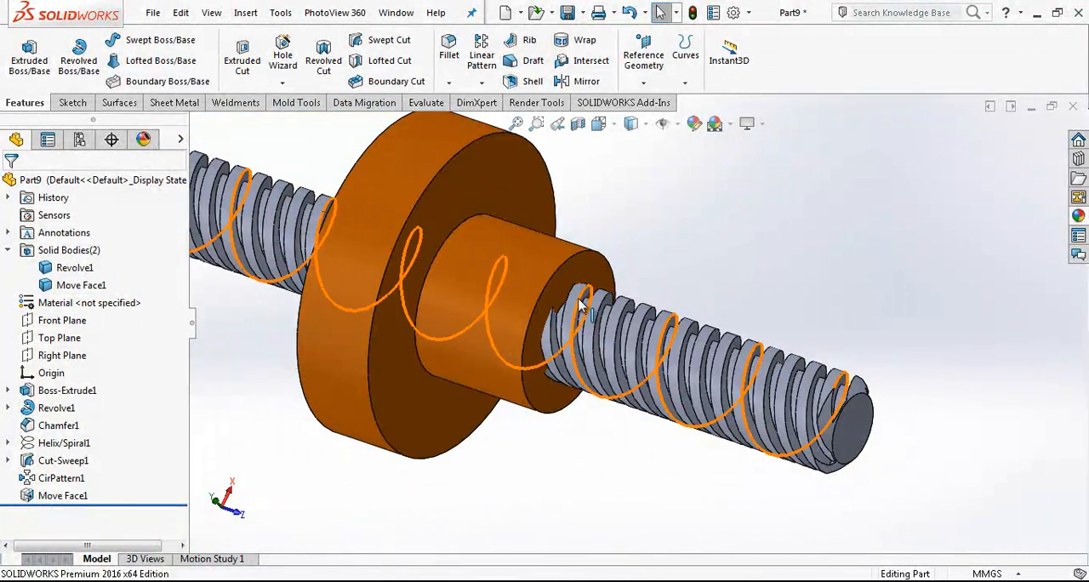
{"action": "left_click", "coordinate": [81, 285]}
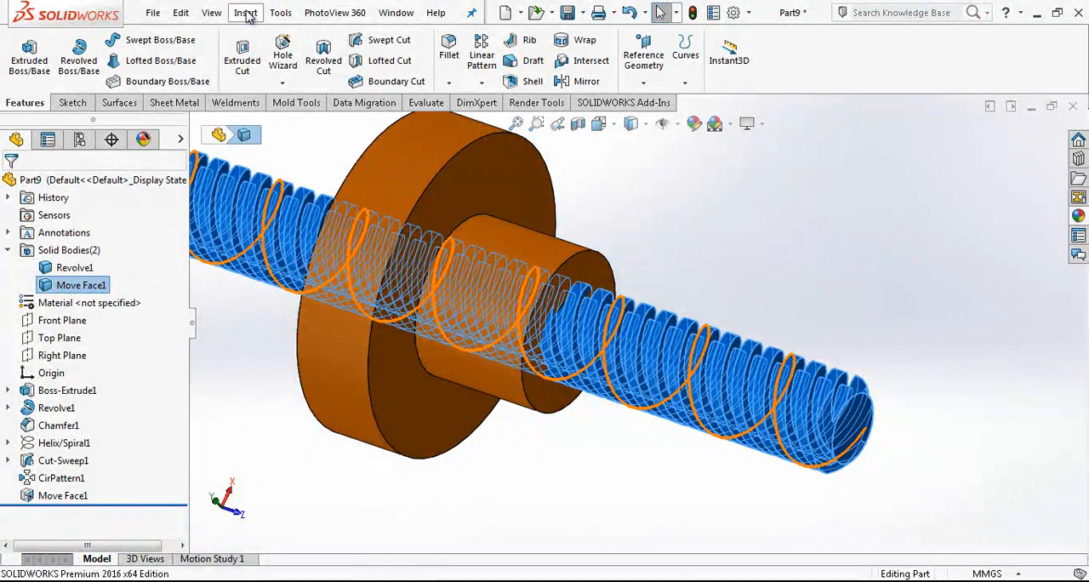
{"action": "left_click", "coordinate": [245, 12]}
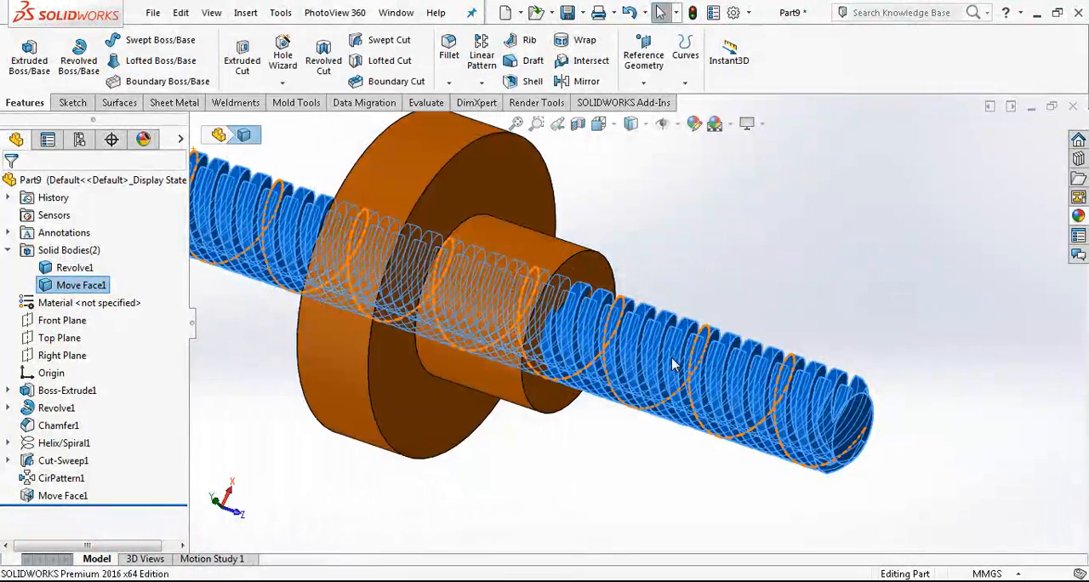
{"action": "double_click", "coordinate": [82, 286]}
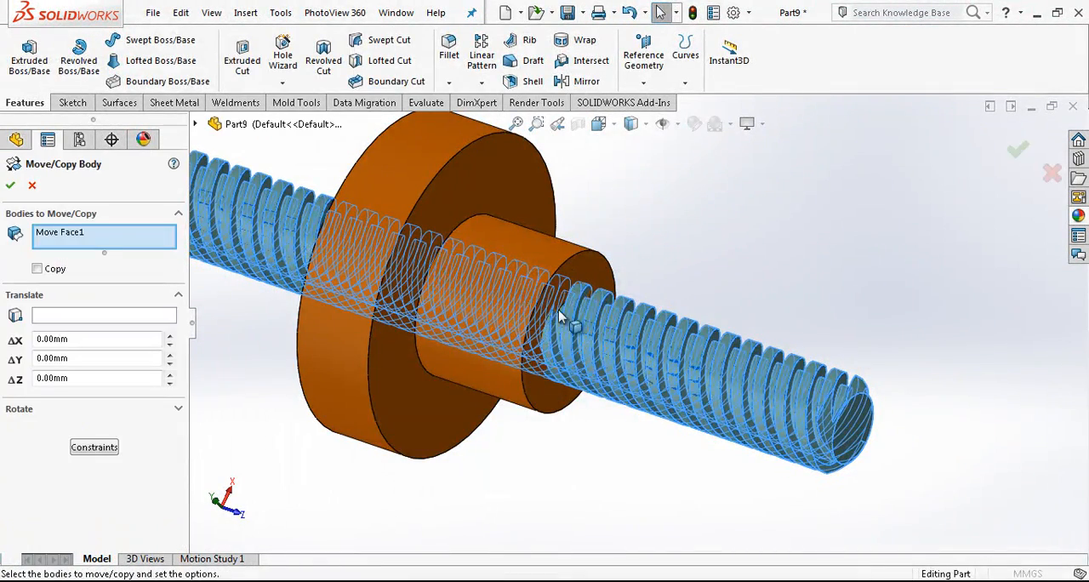
{"action": "left_click", "coordinate": [37, 269]}
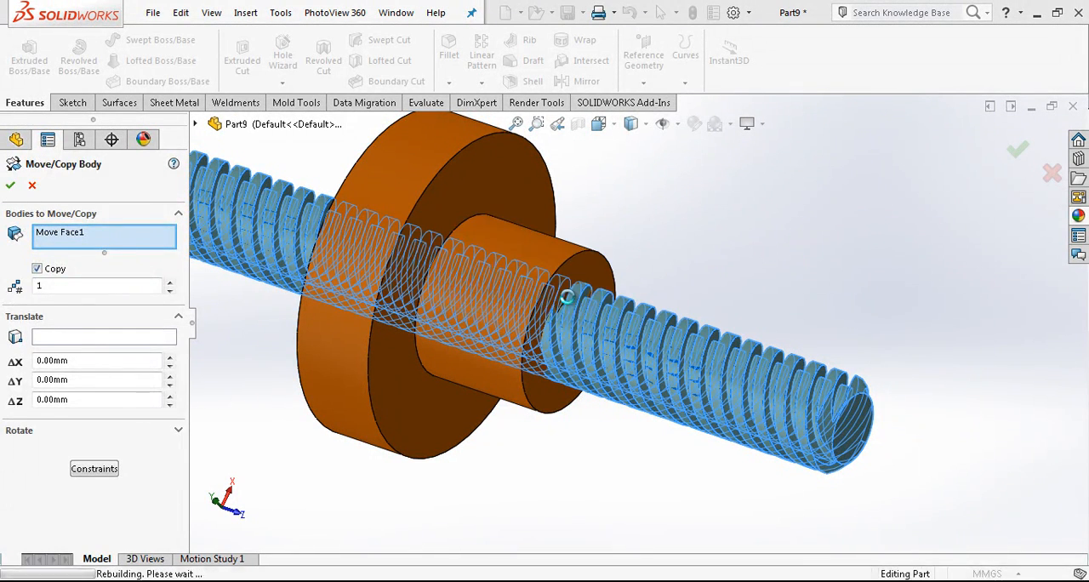
{"action": "left_click", "coordinate": [10, 186]}
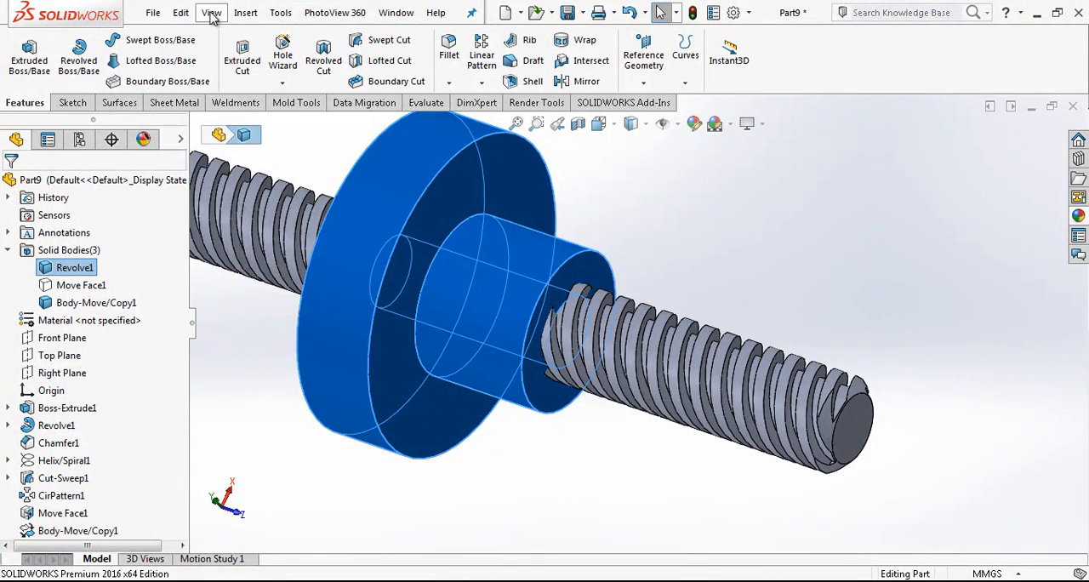
- Combine with Subtract, nut as main body and the shaft copy as tool, giving the nut an internal thread
{"action": "left_click", "coordinate": [245, 12]}
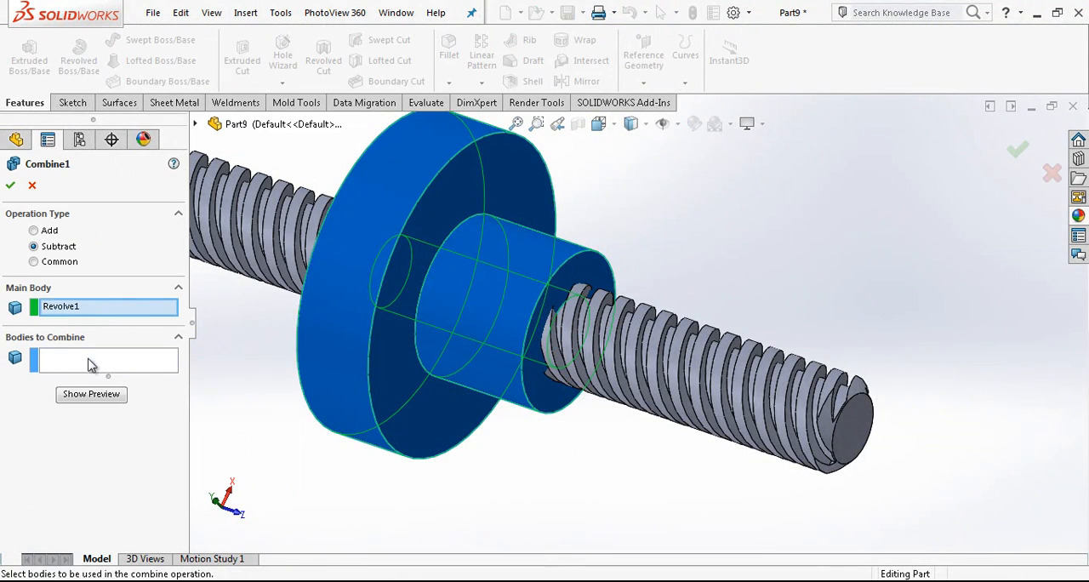
{"action": "left_click", "coordinate": [842, 425]}
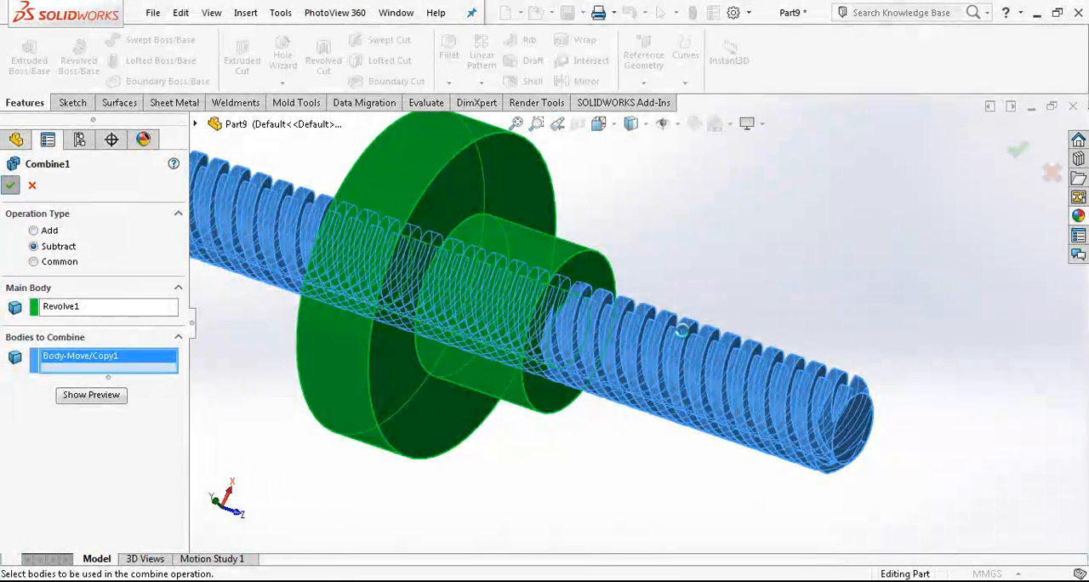
{"action": "left_click", "coordinate": [10, 185]}
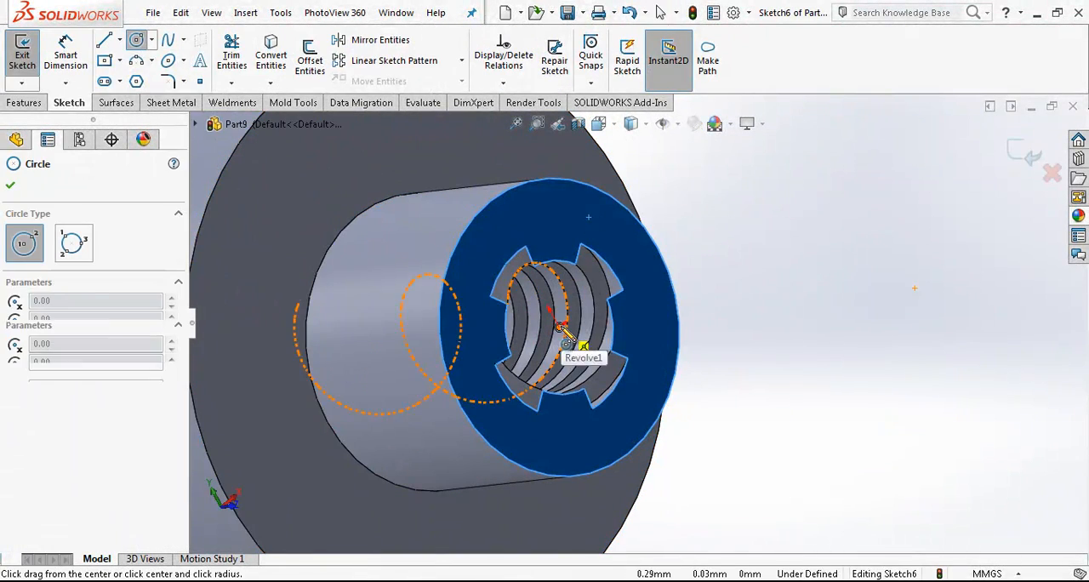
- Sketch a dimensioned circle on the nut face and extrude-cut it with draft to chamfer the bore opening
{"action": "left_click", "coordinate": [271, 54]}
{"action": "type", "text": "2"}
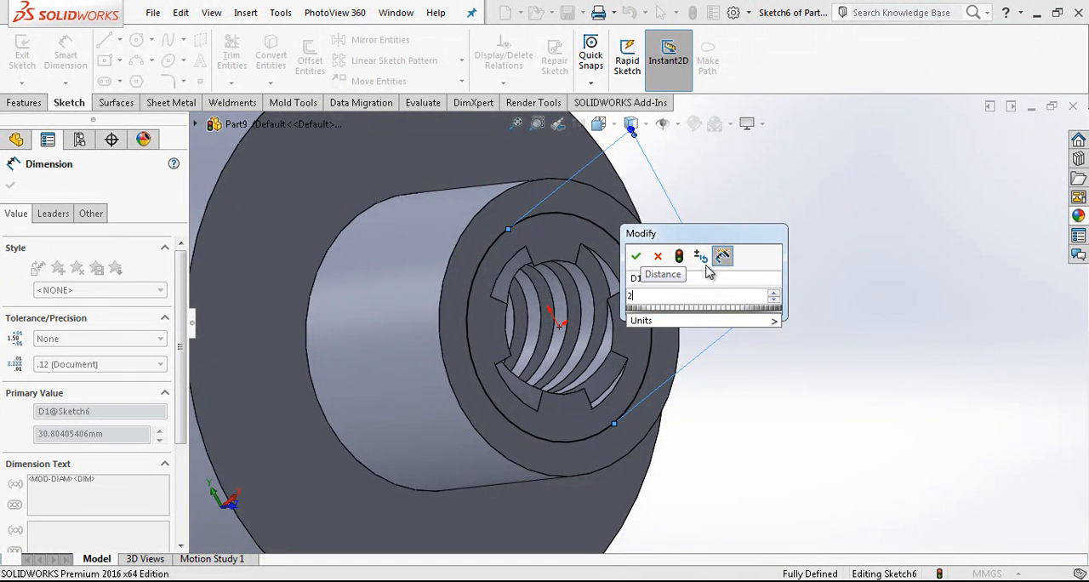
{"action": "left_click", "coordinate": [636, 255]}
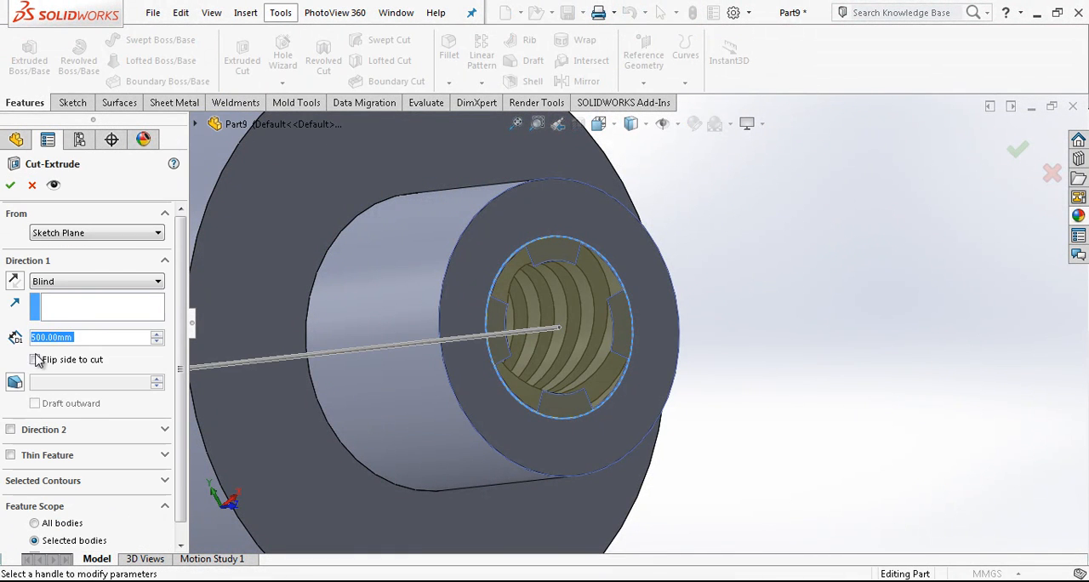
{"action": "left_click", "coordinate": [34, 361]}
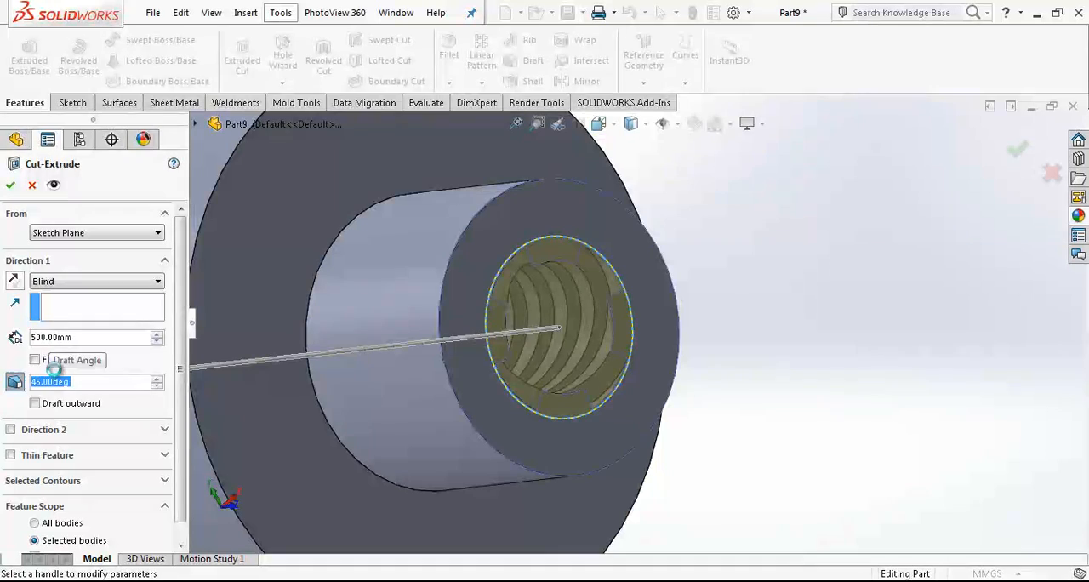
{"action": "left_click", "coordinate": [10, 186]}
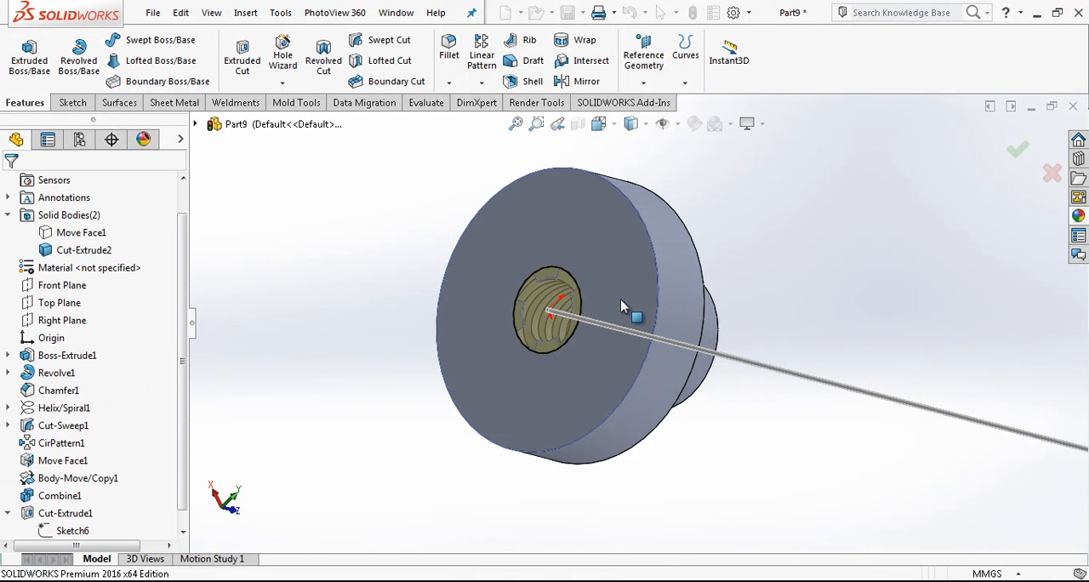
{"action": "left_click", "coordinate": [78, 231]}
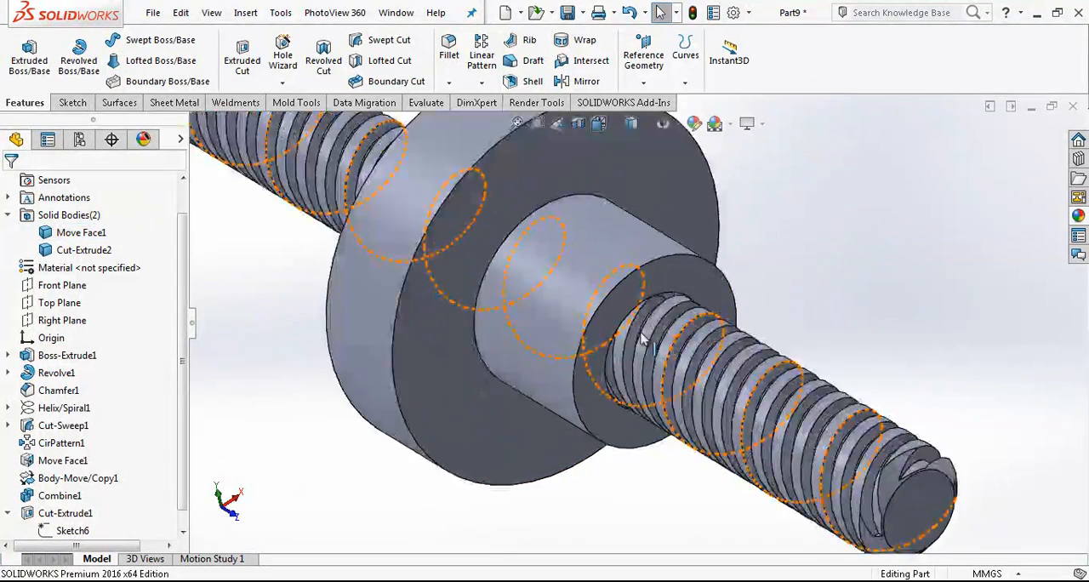
- Operate on the threaded screw body in the bodies list via its context options
{"action": "left_click", "coordinate": [82, 231]}
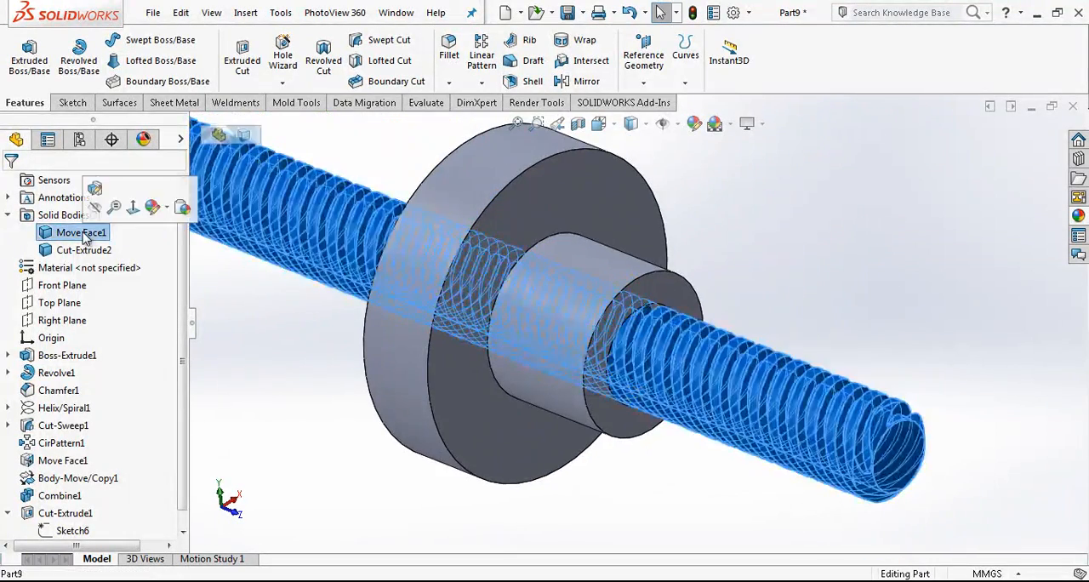
{"action": "right_click", "coordinate": [81, 249]}
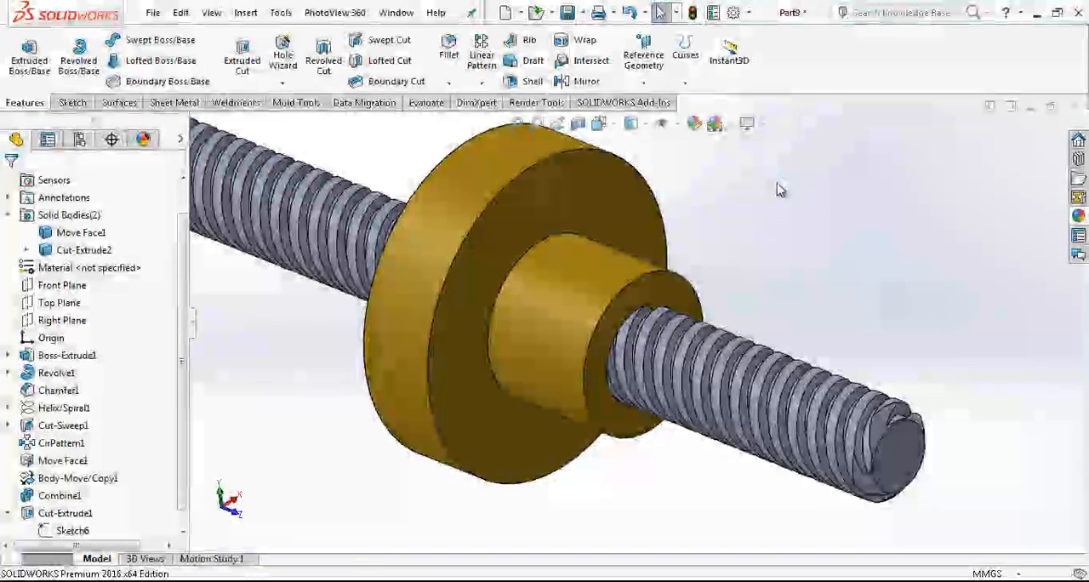
{"action": "left_click", "coordinate": [82, 231]}
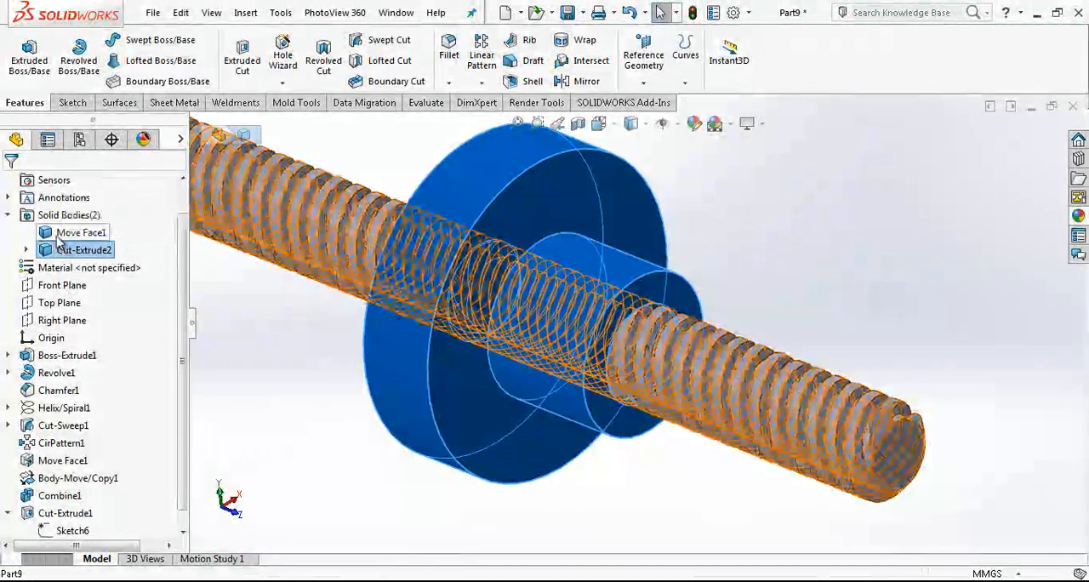
{"action": "right_click", "coordinate": [82, 231]}
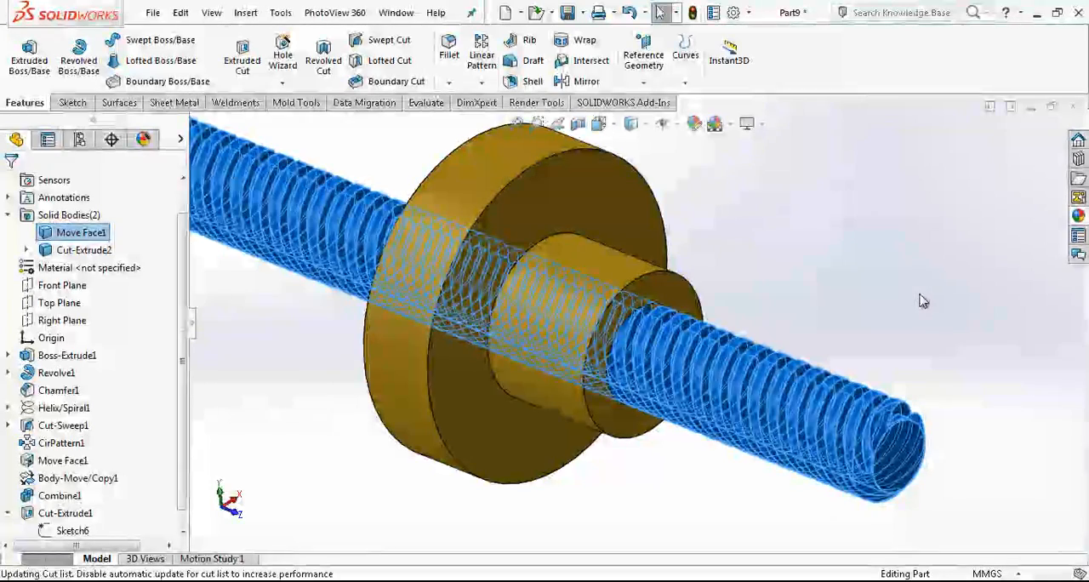
- Chamfer the nut bore's outer end edge at 1 mm, 45 degrees
{"action": "left_click", "coordinate": [452, 82]}
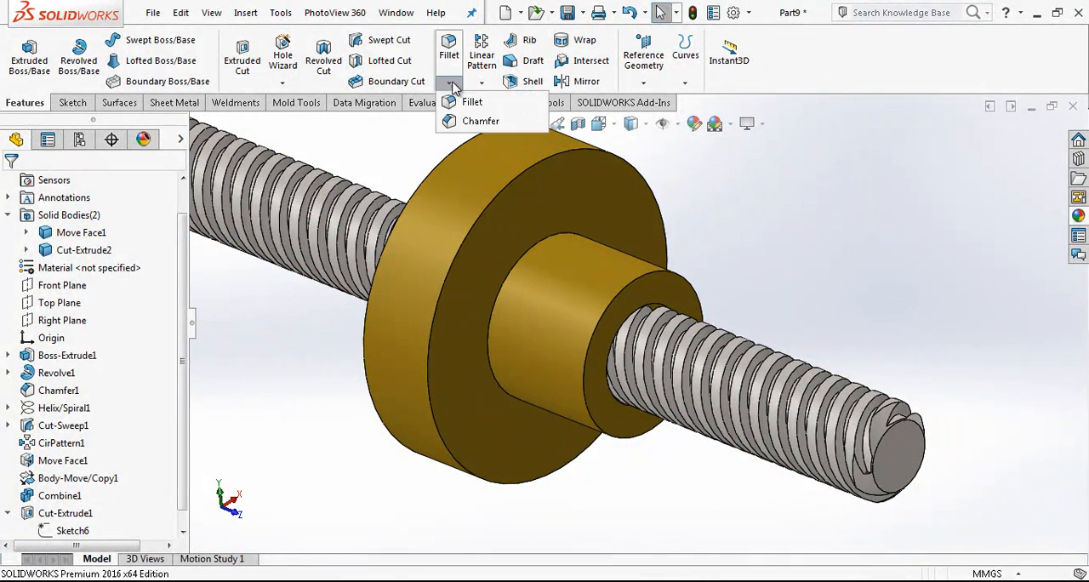
{"action": "left_click", "coordinate": [479, 120]}
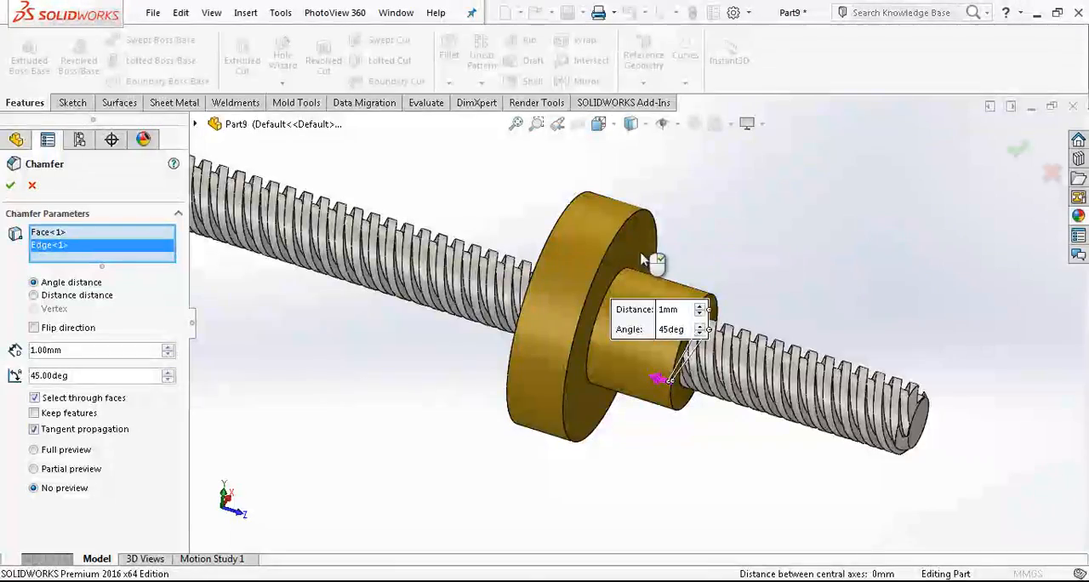
{"action": "left_click", "coordinate": [10, 186]}
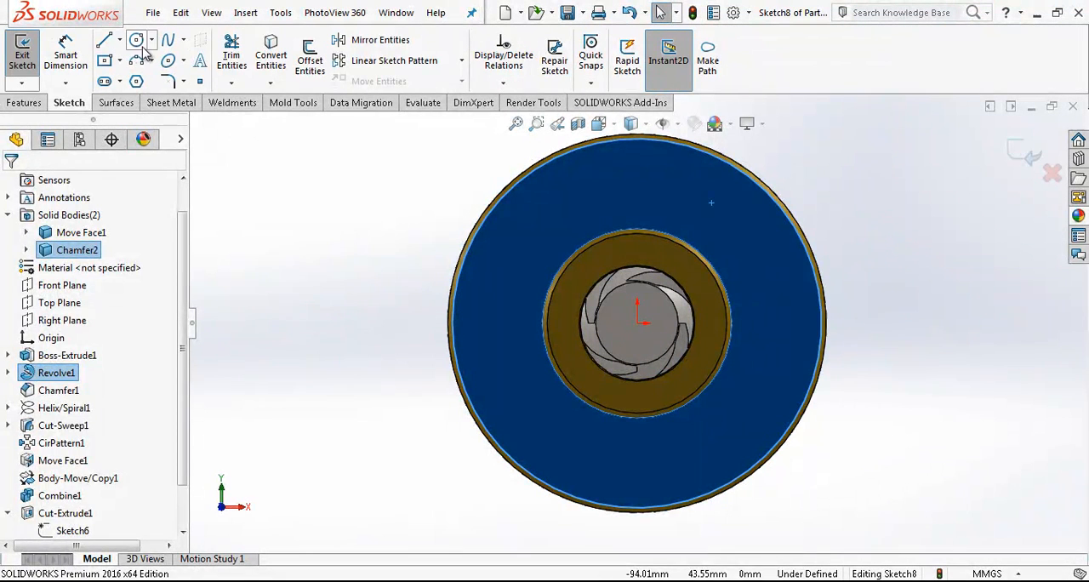
- Sketch a 60 mm bolt circle on the flange face with a construction line up from the bore centre
{"action": "left_click", "coordinate": [136, 41]}
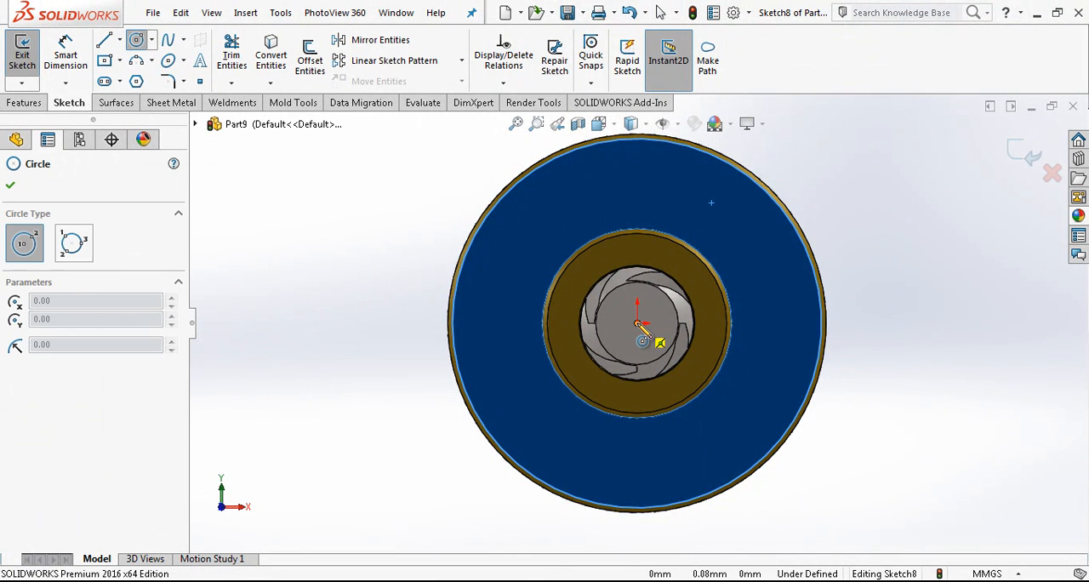
{"action": "left_click_drag", "start_coordinate": [638, 321], "coordinate": [636, 177]}
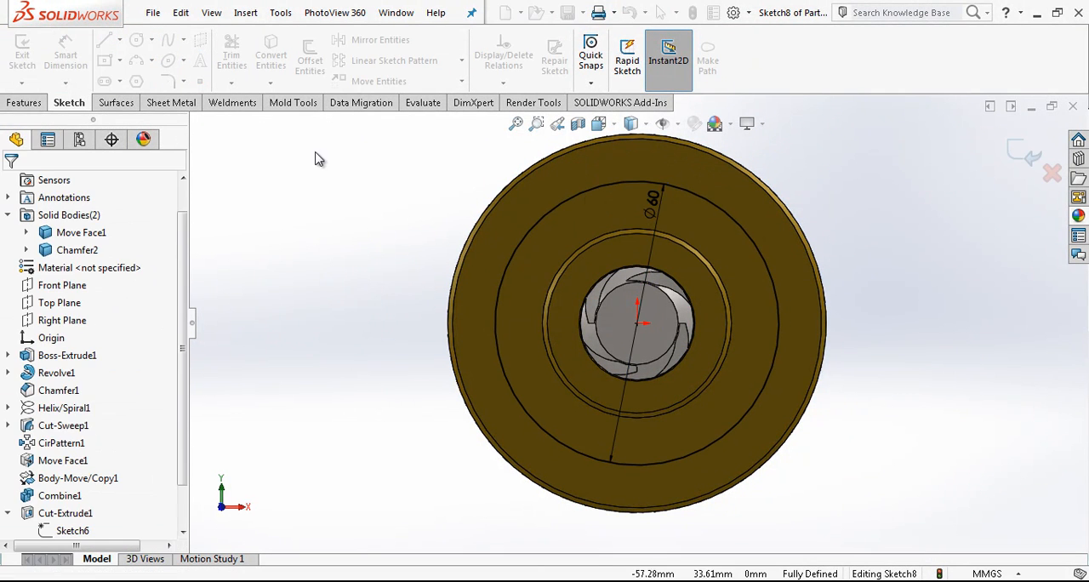
{"action": "left_click", "coordinate": [104, 39]}
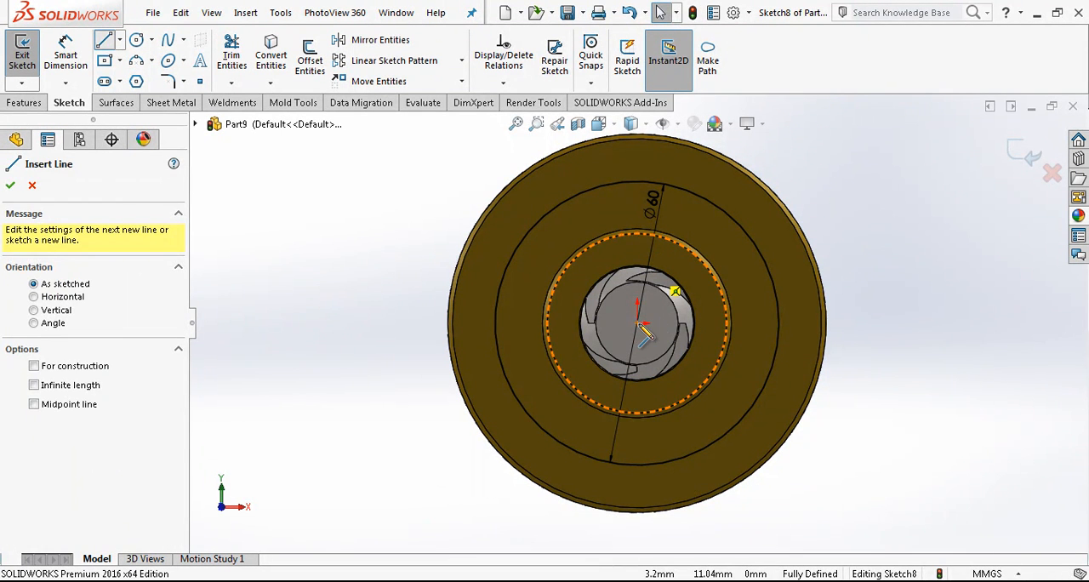
{"action": "left_click", "coordinate": [641, 184]}
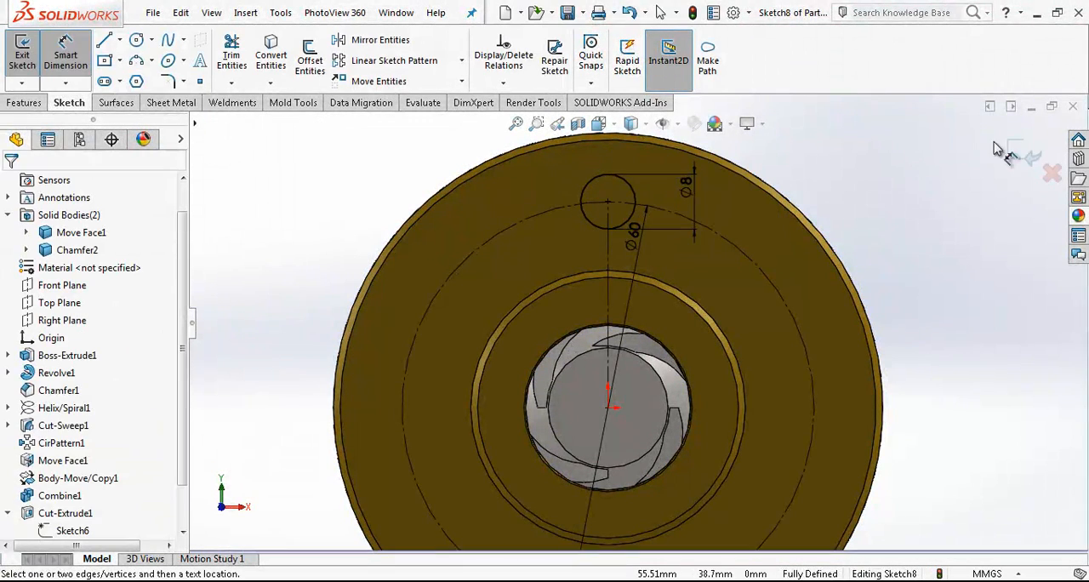
- Circular-pattern the top 8 mm circle with 3 instances around the nut axis
{"action": "left_click", "coordinate": [608, 202]}
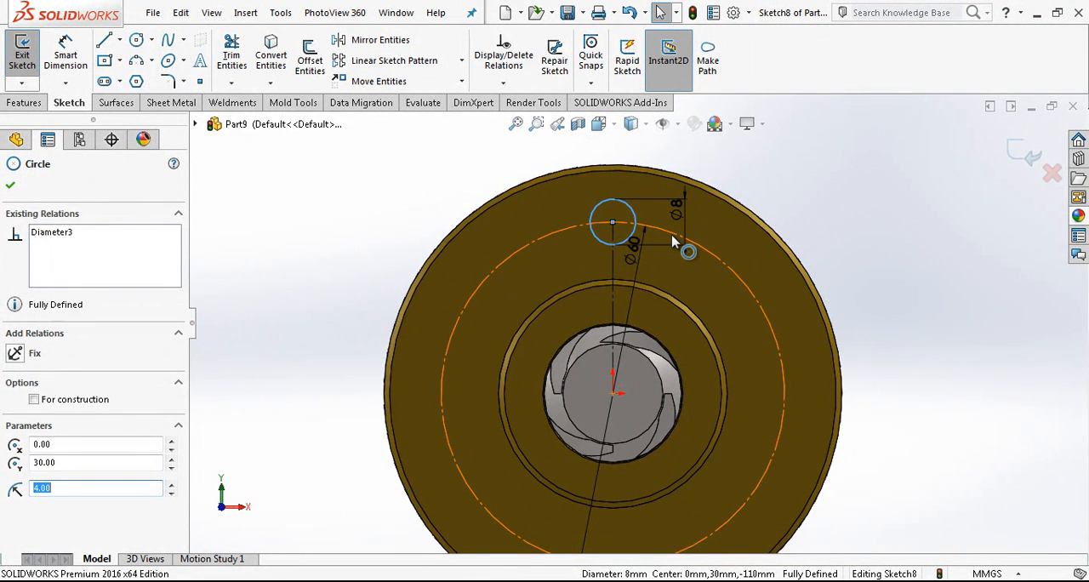
{"action": "left_click", "coordinate": [462, 62]}
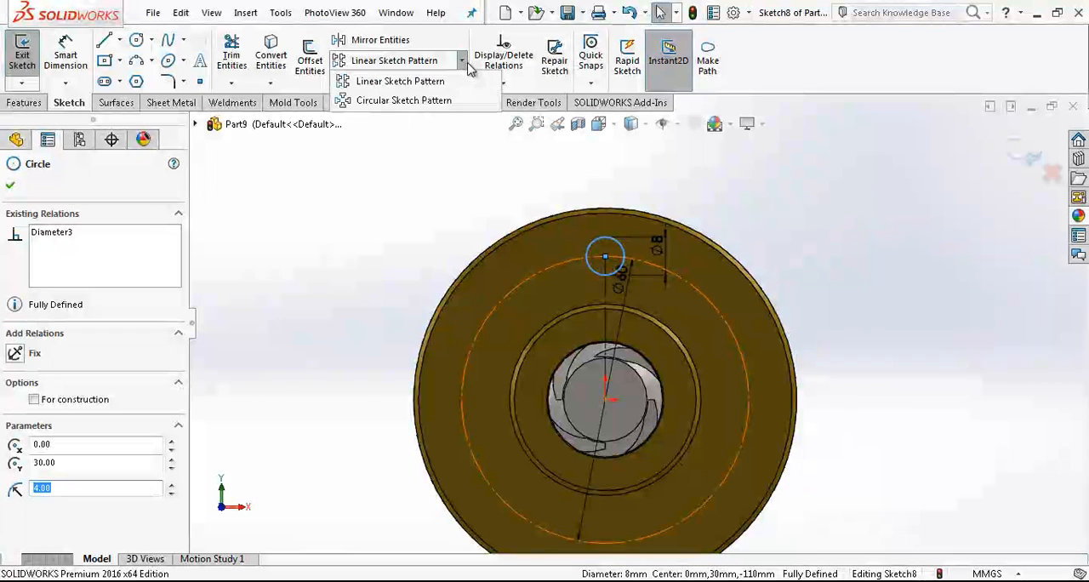
{"action": "left_click", "coordinate": [404, 98]}
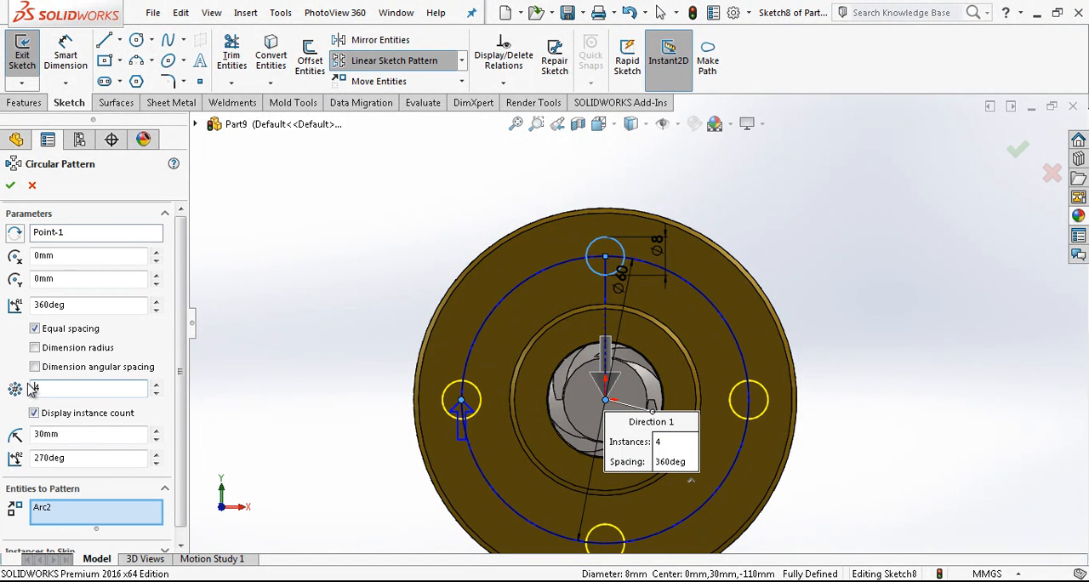
{"action": "type", "text": "3"}
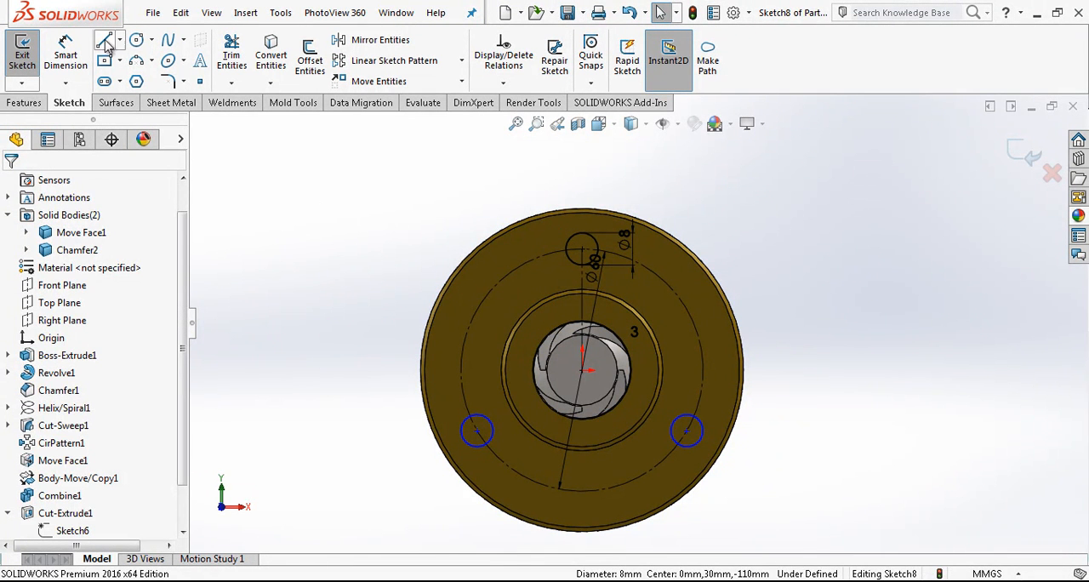
- Add a 6.80 mm circle at the bottom and pattern it in three copies
{"action": "left_click", "coordinate": [103, 41]}
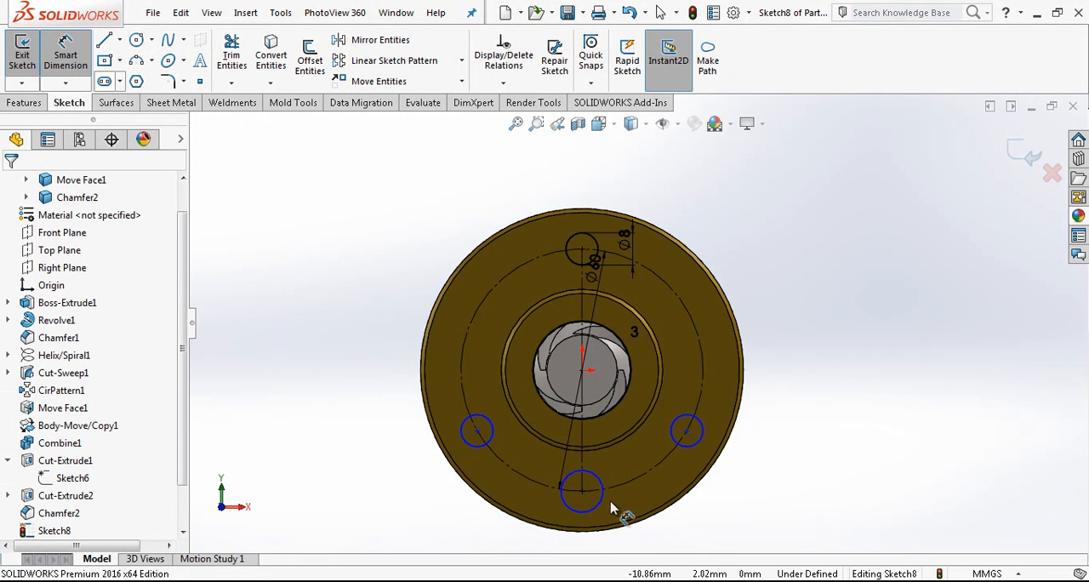
{"action": "left_click", "coordinate": [582, 490]}
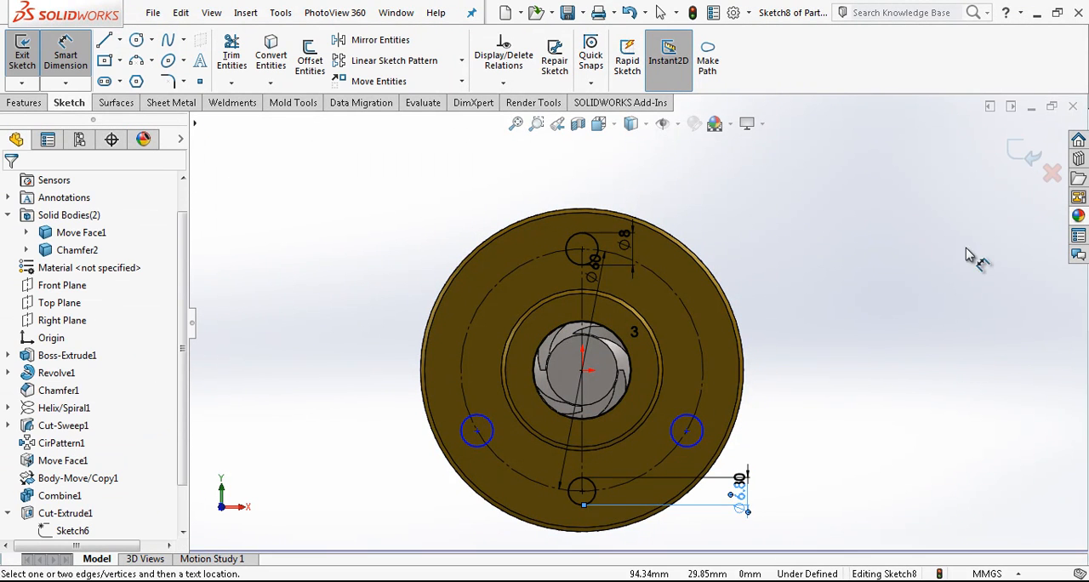
{"action": "left_click", "coordinate": [582, 490]}
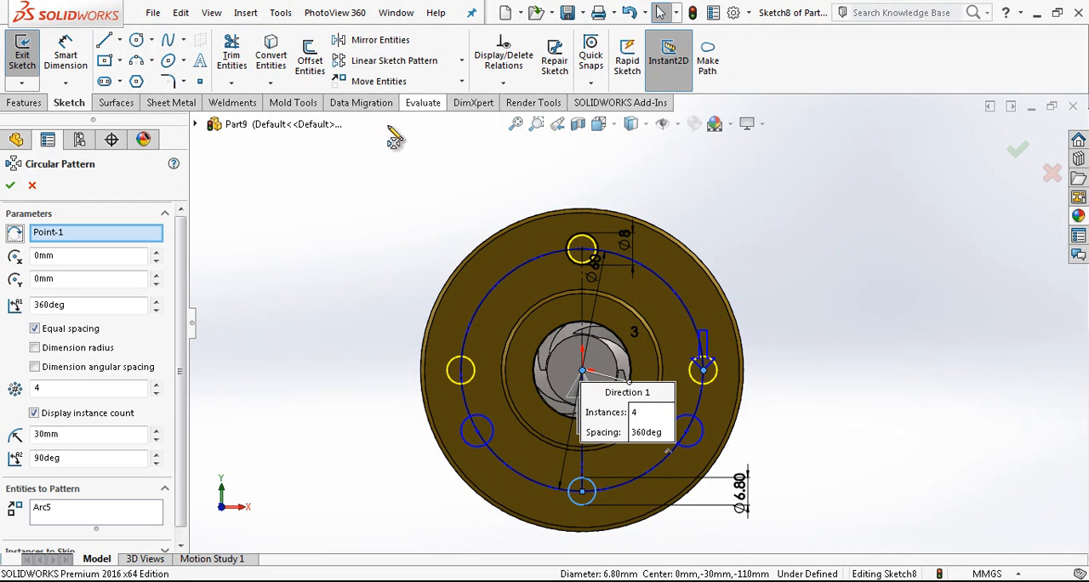
{"action": "left_click", "coordinate": [156, 393]}
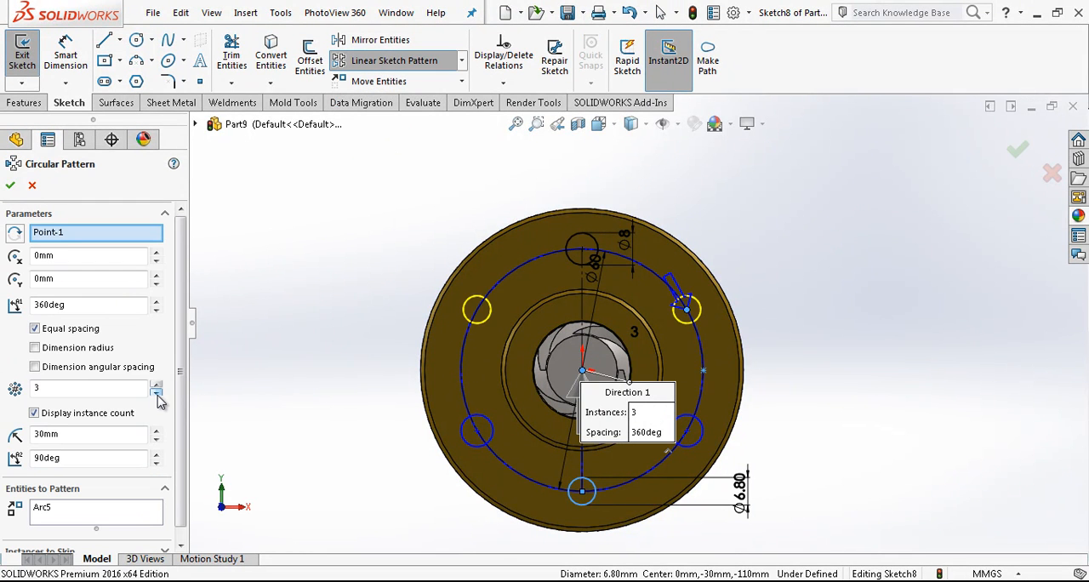
{"action": "left_click", "coordinate": [10, 186]}
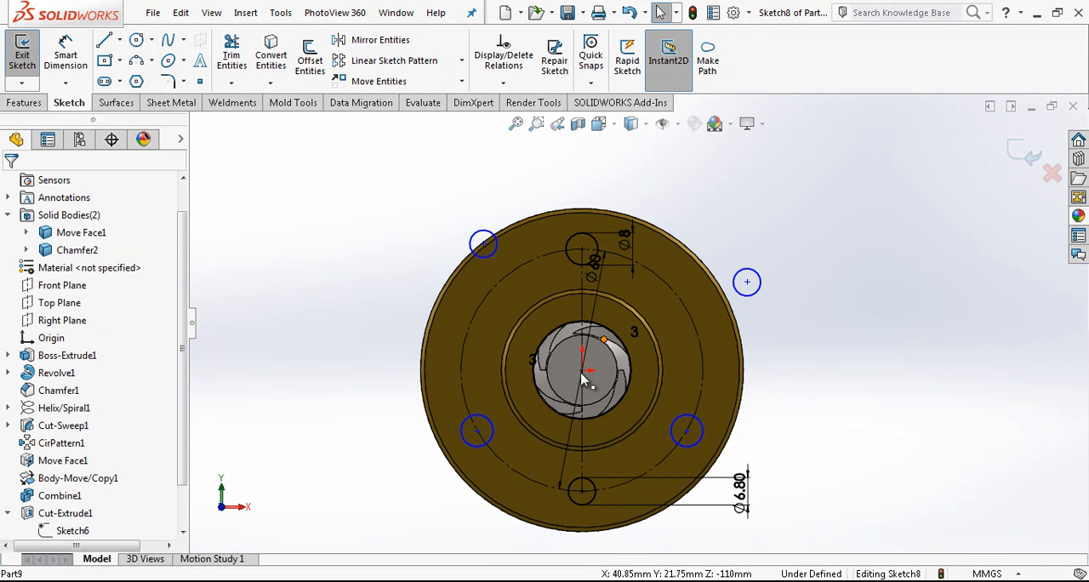
- Fully define the six bolt-hole circles with relations and close the sketch
{"action": "left_click", "coordinate": [582, 374]}
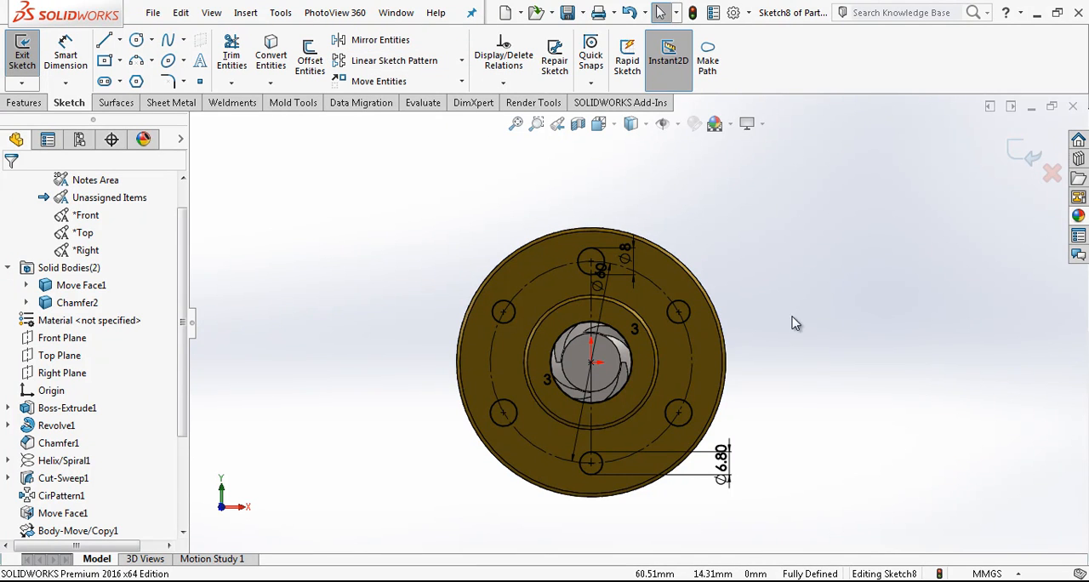
{"action": "mouse_move", "coordinate": [984, 175]}
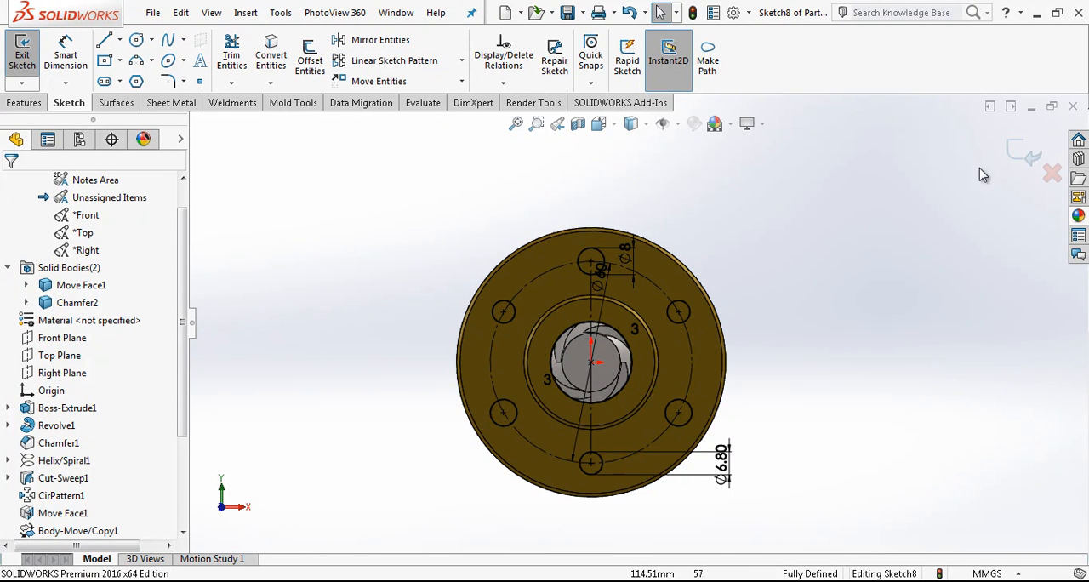
{"action": "left_click", "coordinate": [21, 53]}
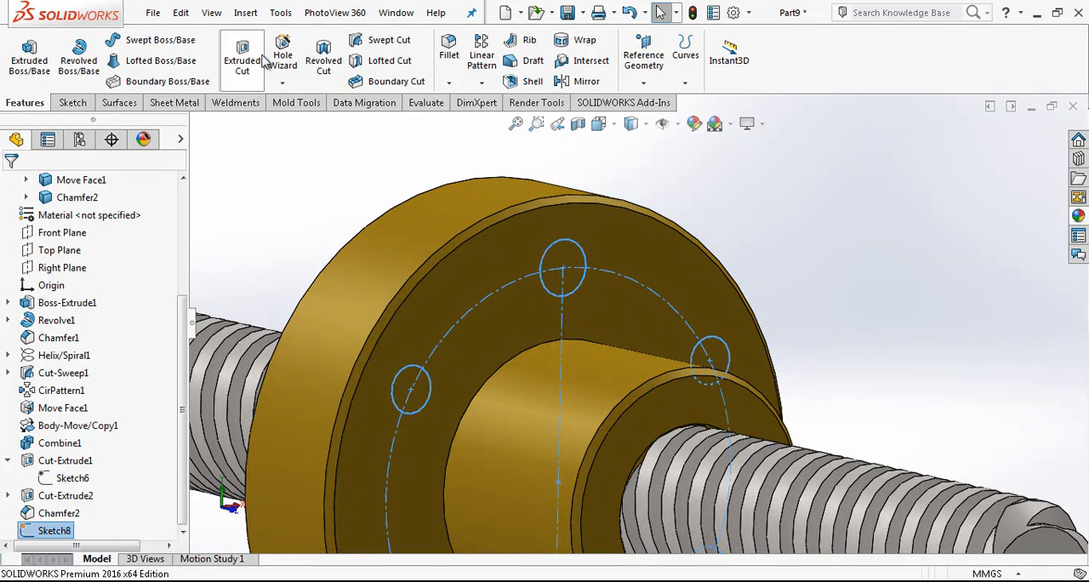
- Cut-extrude the bolt-hole circles with Direction 1 set to Through All
{"action": "left_click", "coordinate": [241, 61]}
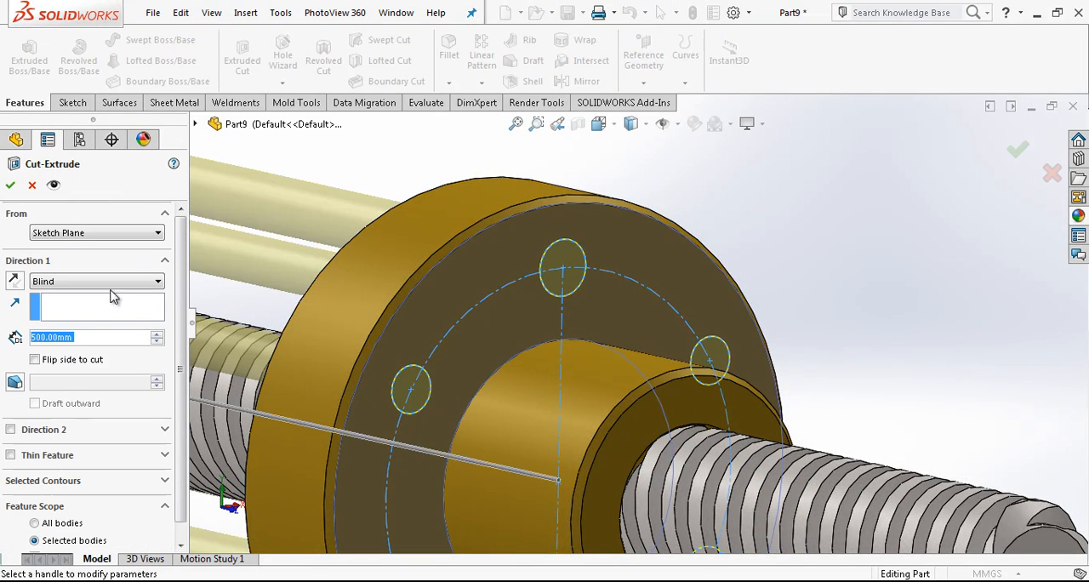
{"action": "left_click", "coordinate": [96, 281]}
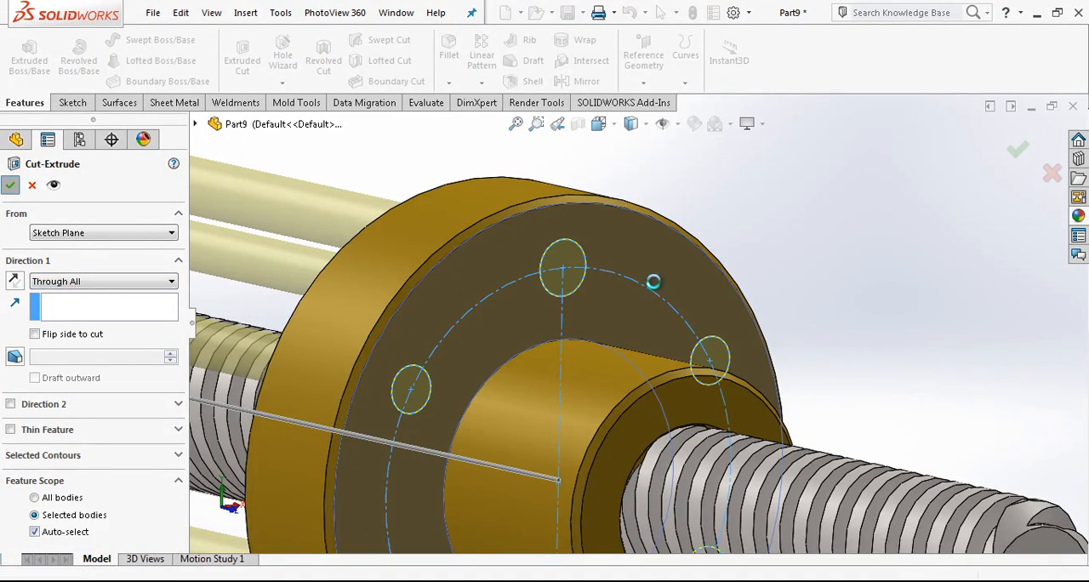